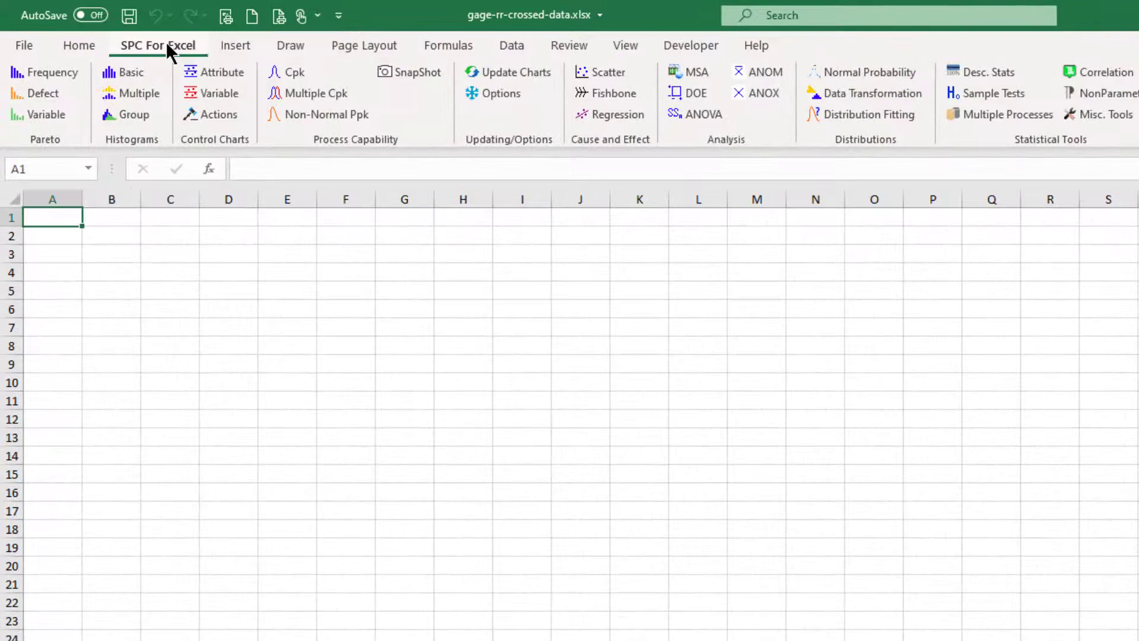
mouse_move(724, 147)
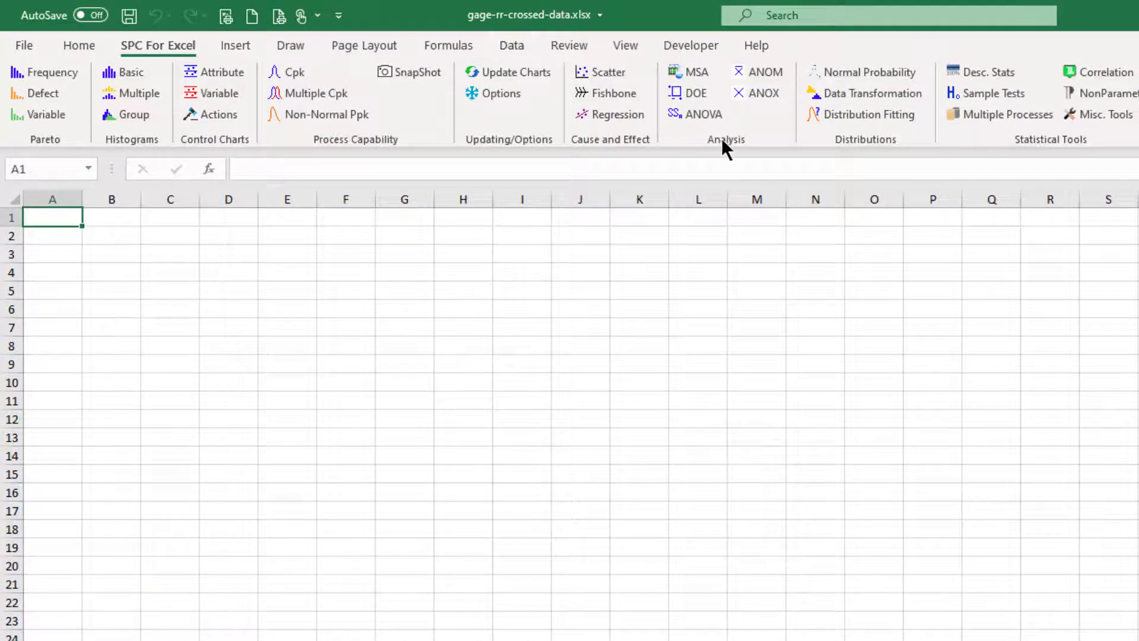
Launch MSA from the SPC for Excel ribbon, showing Gage R&R Studies with Crossed – ANOVA selected.
click(697, 72)
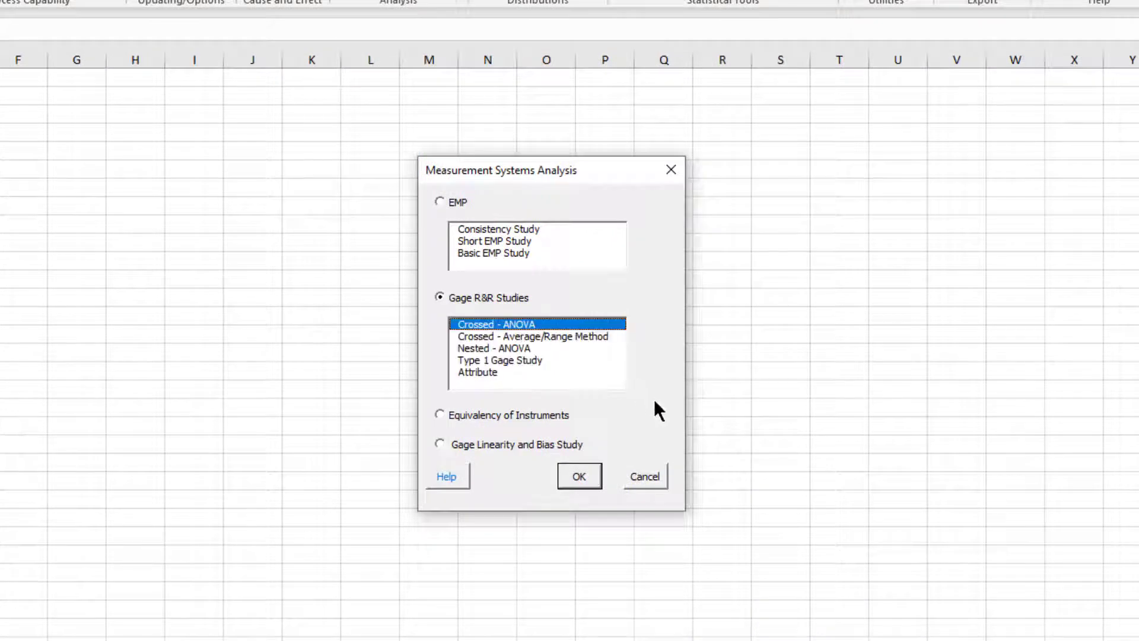
Confirm the crossed ANOVA study and set it up for 3 operators, 10 parts and 3 trials.
click(578, 476)
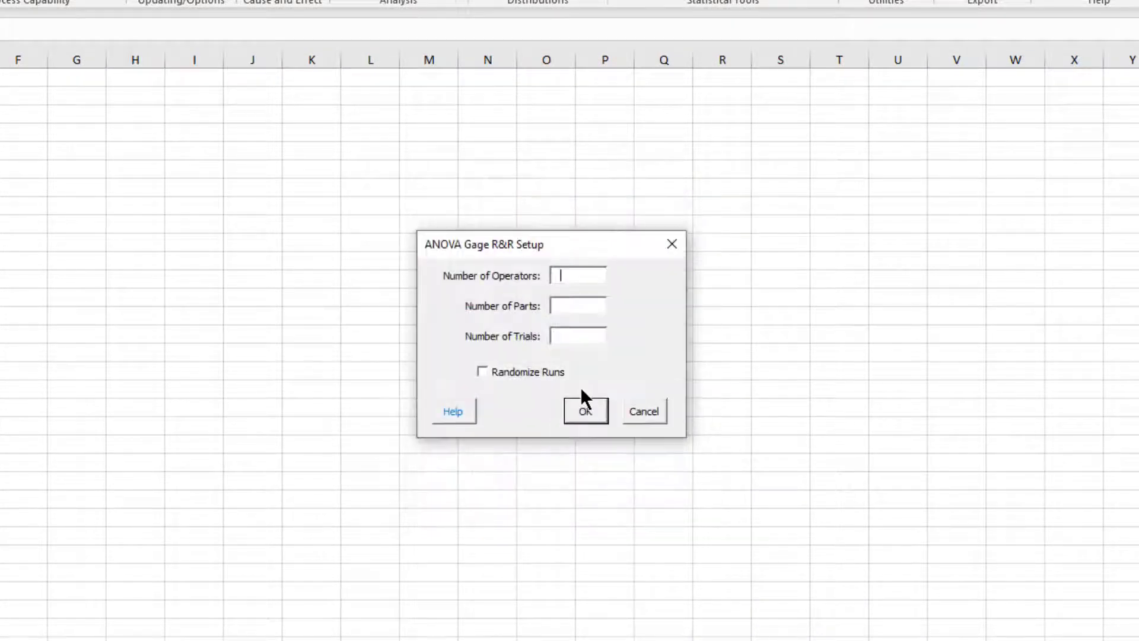
text(3)
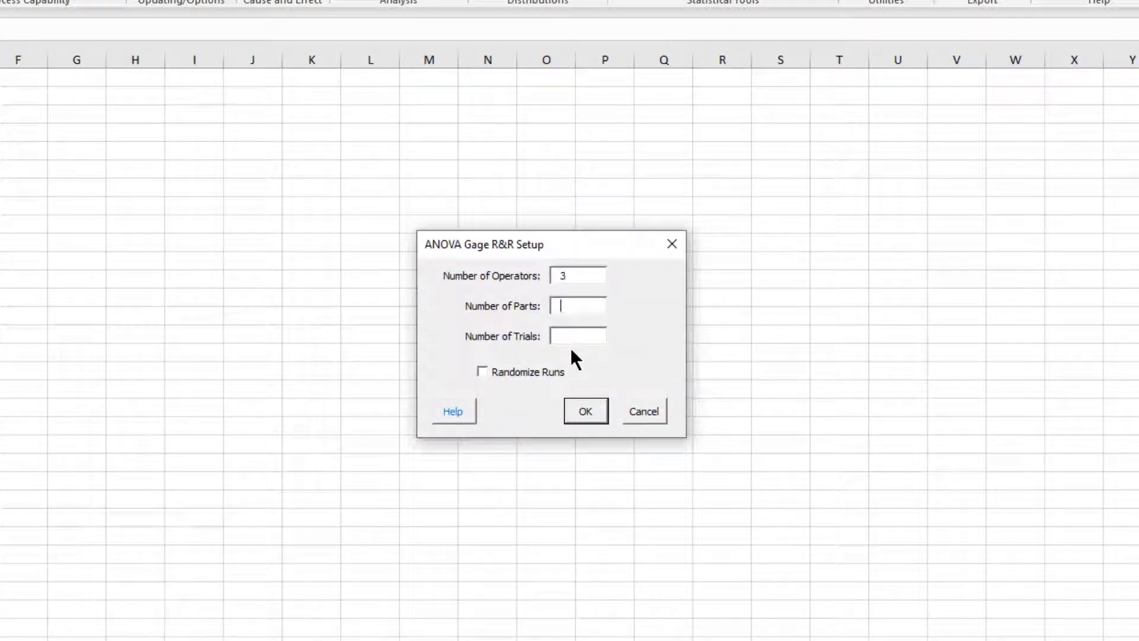
text(10)
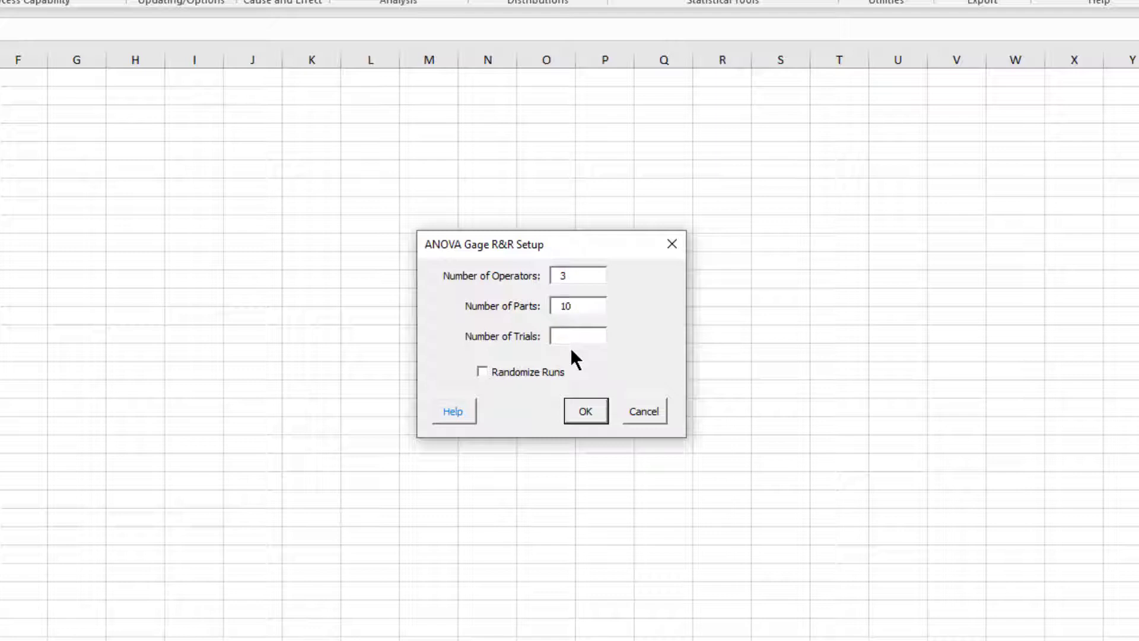
text(3)
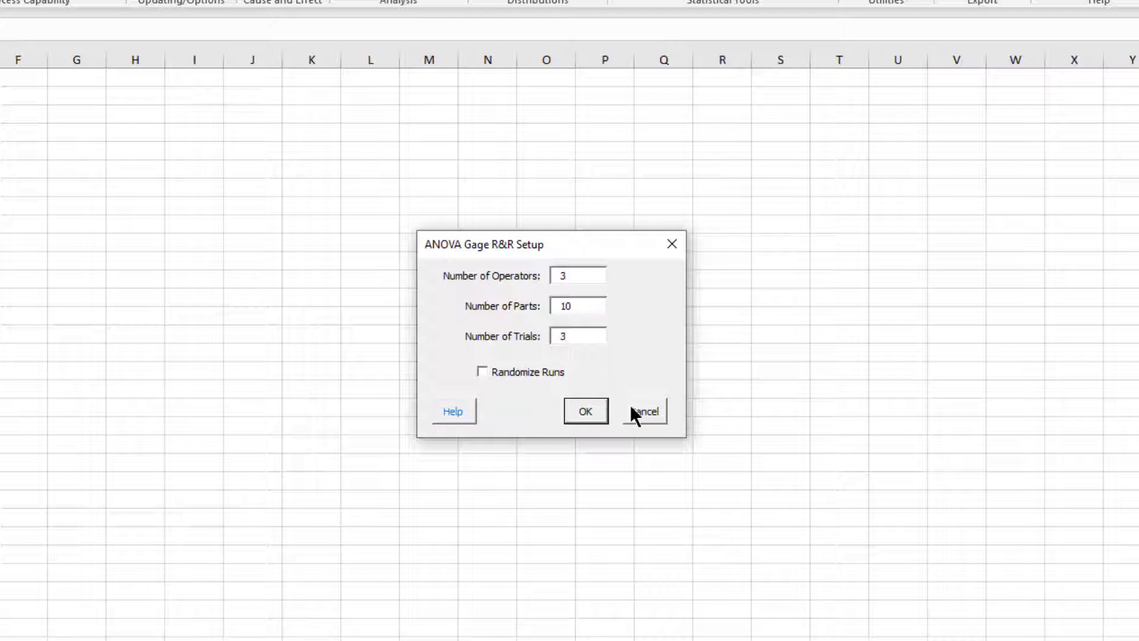
mouse_move(585, 412)
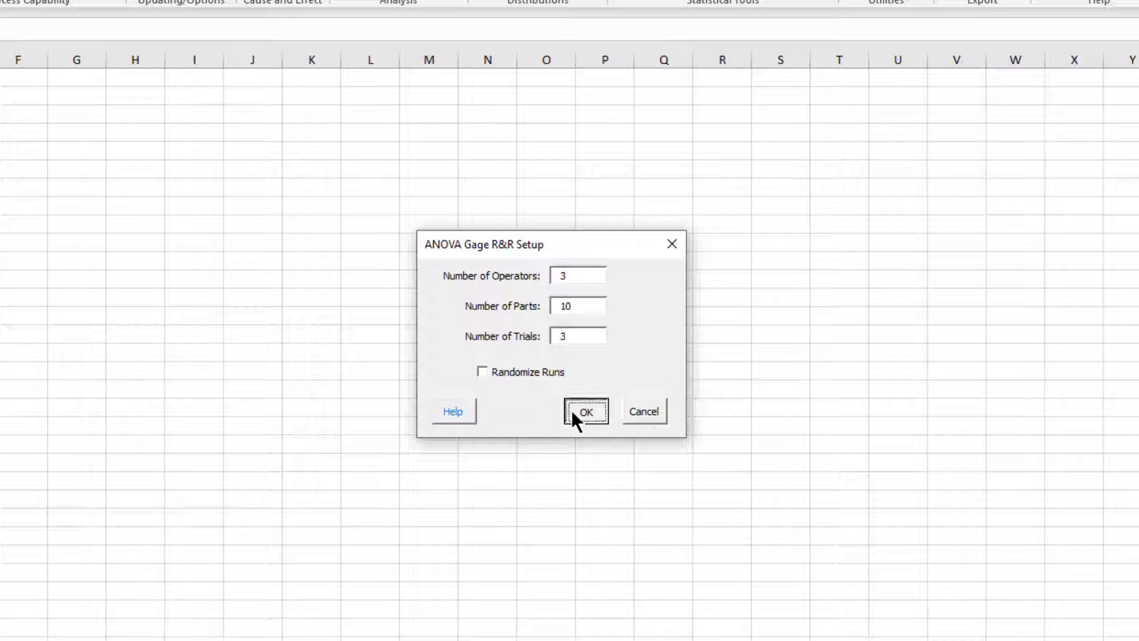
click(585, 412)
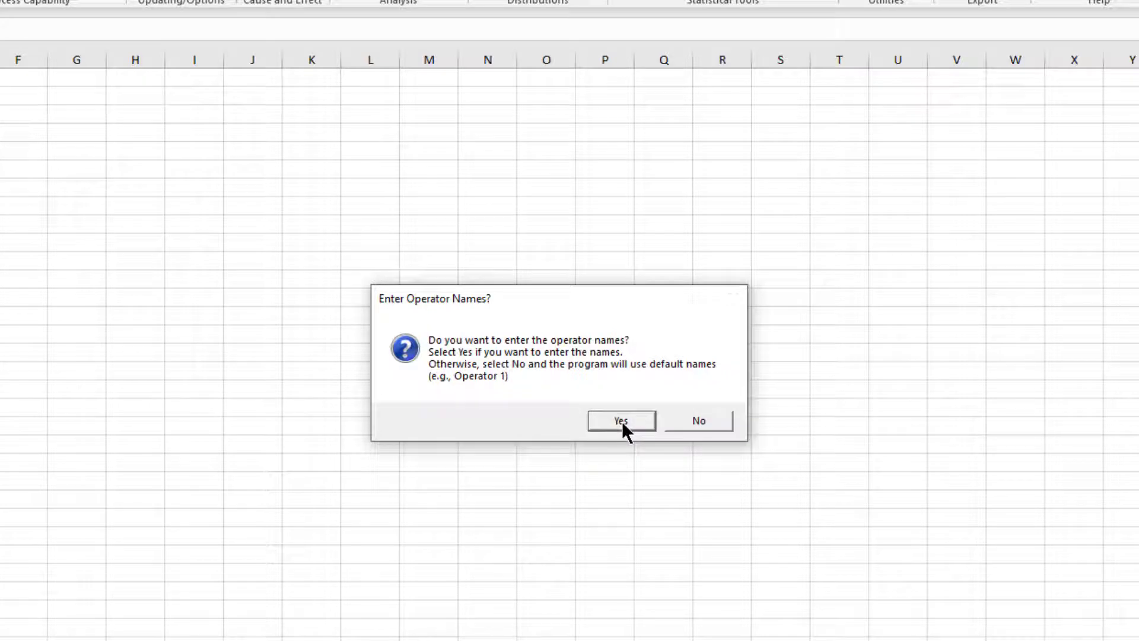
Name the three operators A, B and C so the study worksheet is generated.
click(620, 420)
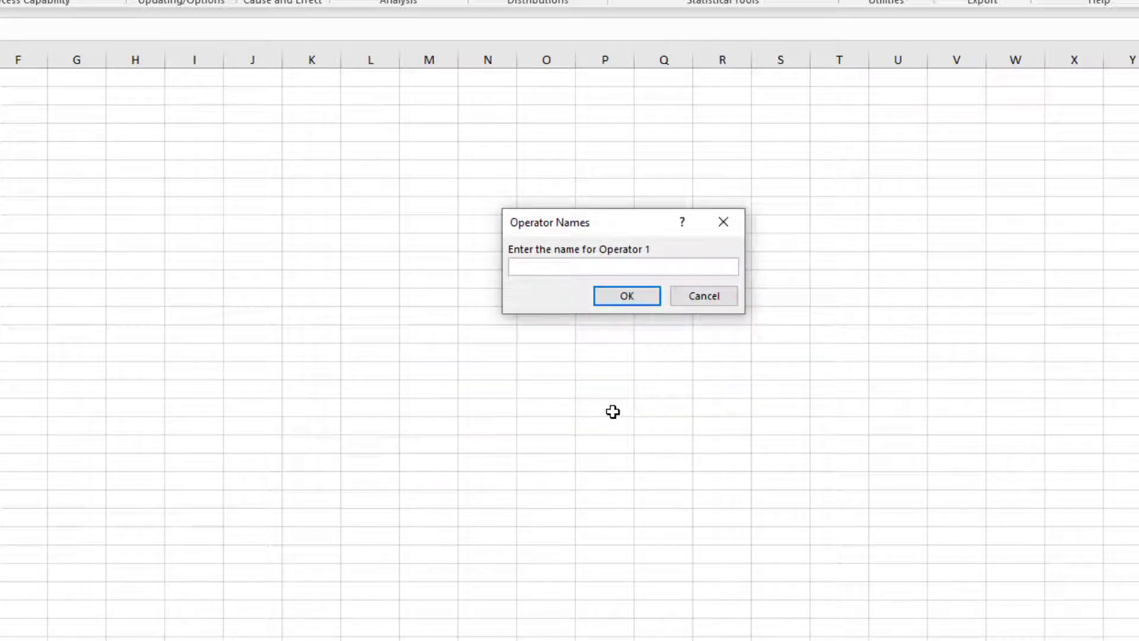
click(625, 295)
text(C)
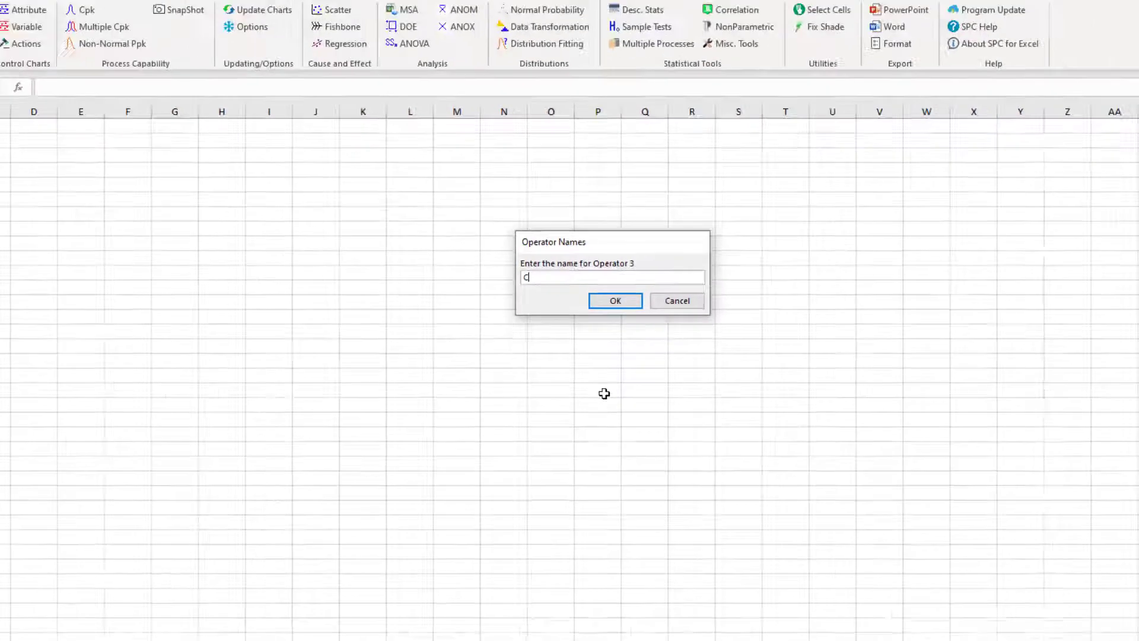
click(614, 300)
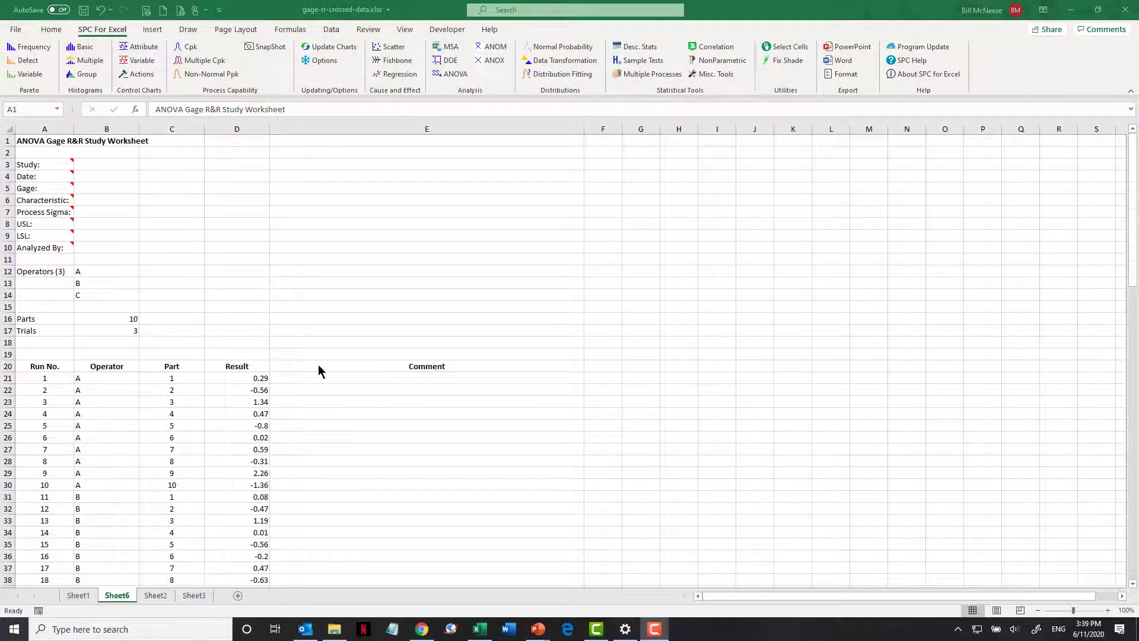
click(236, 377)
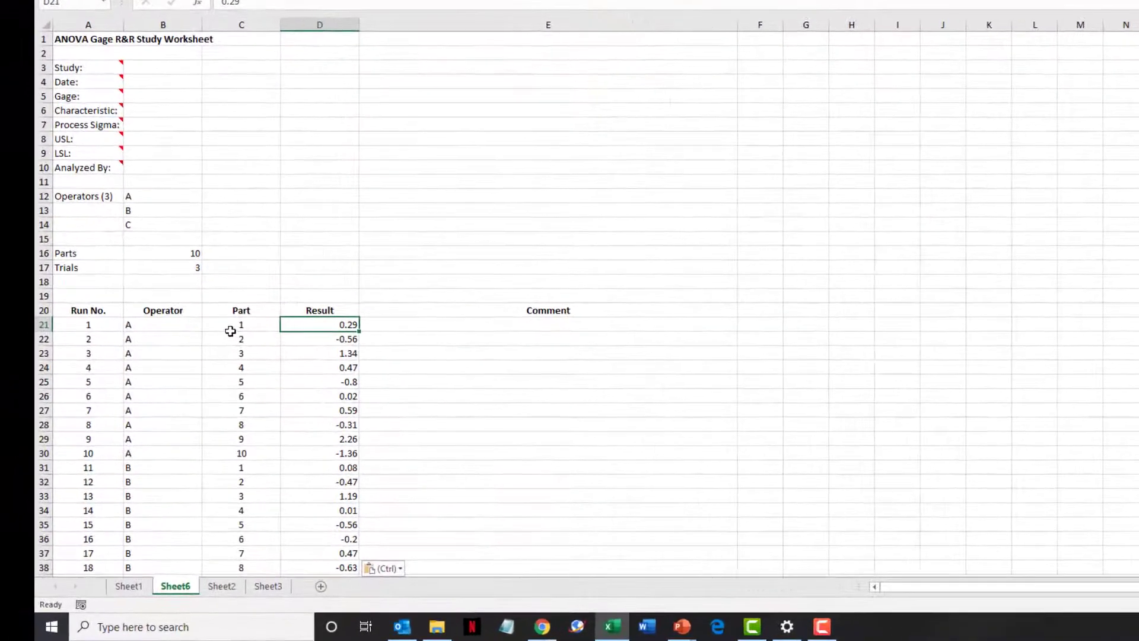
mouse_move(432, 389)
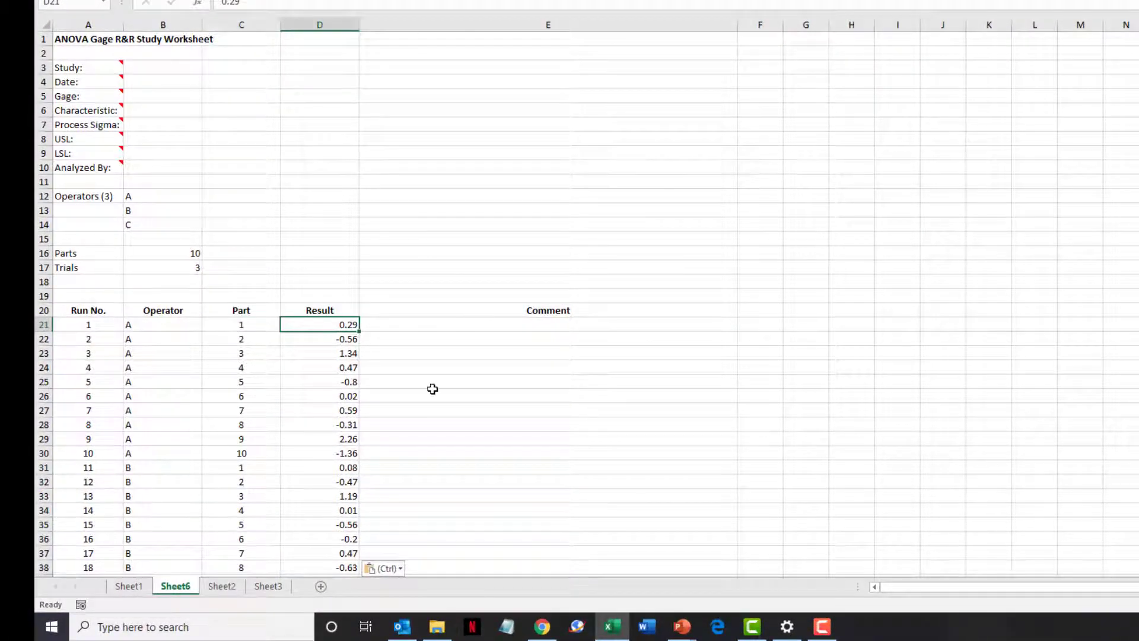
mouse_move(188, 345)
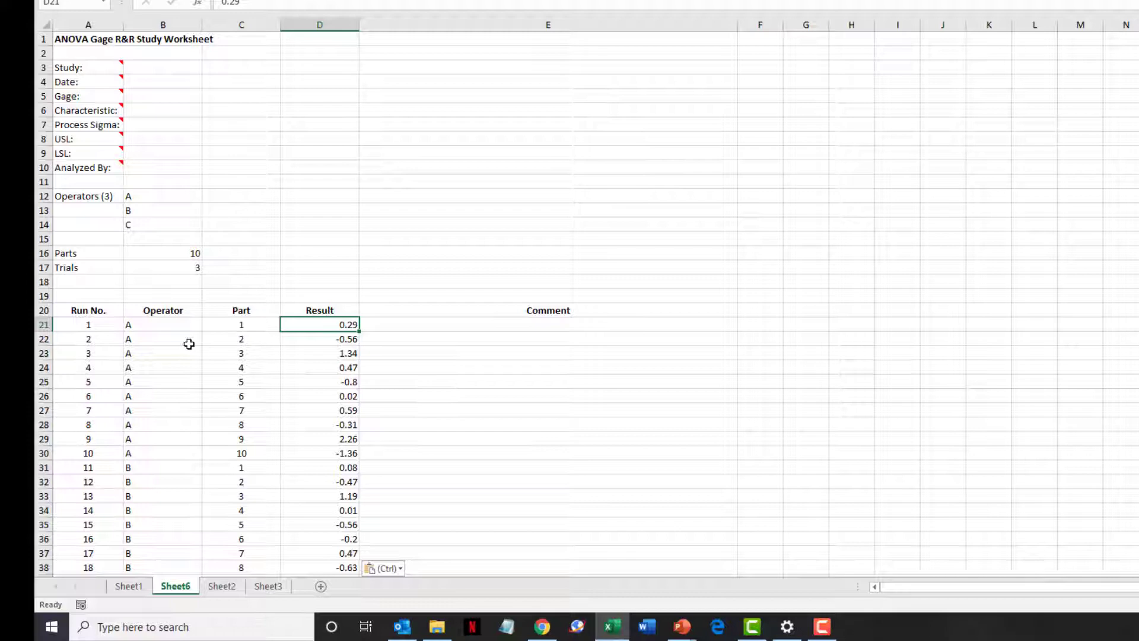
click(319, 338)
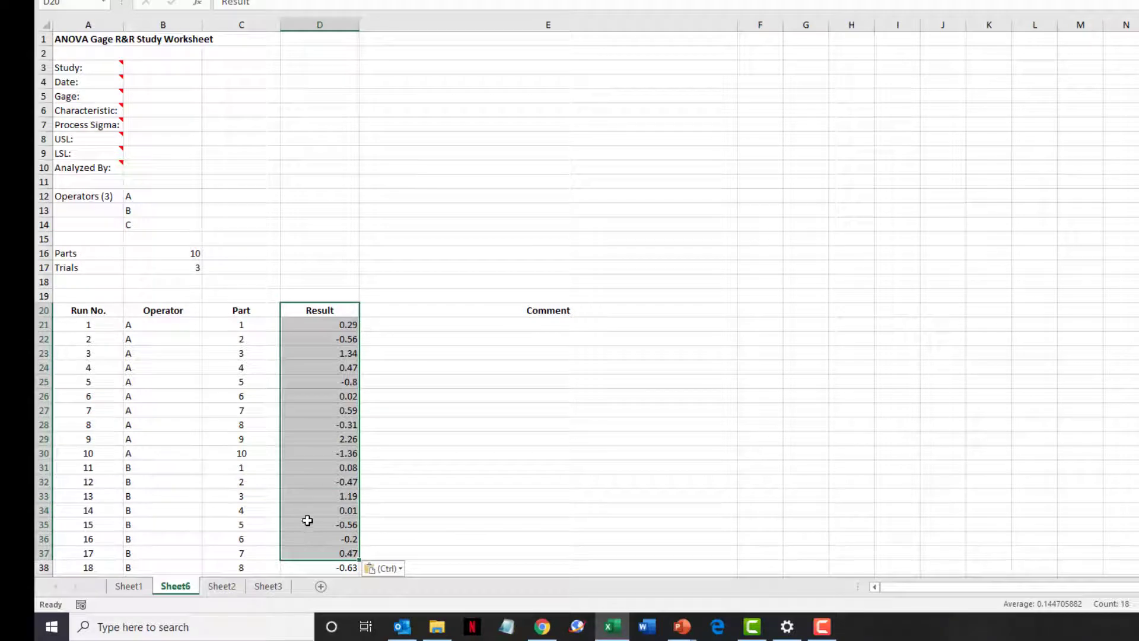
mouse_move(125, 129)
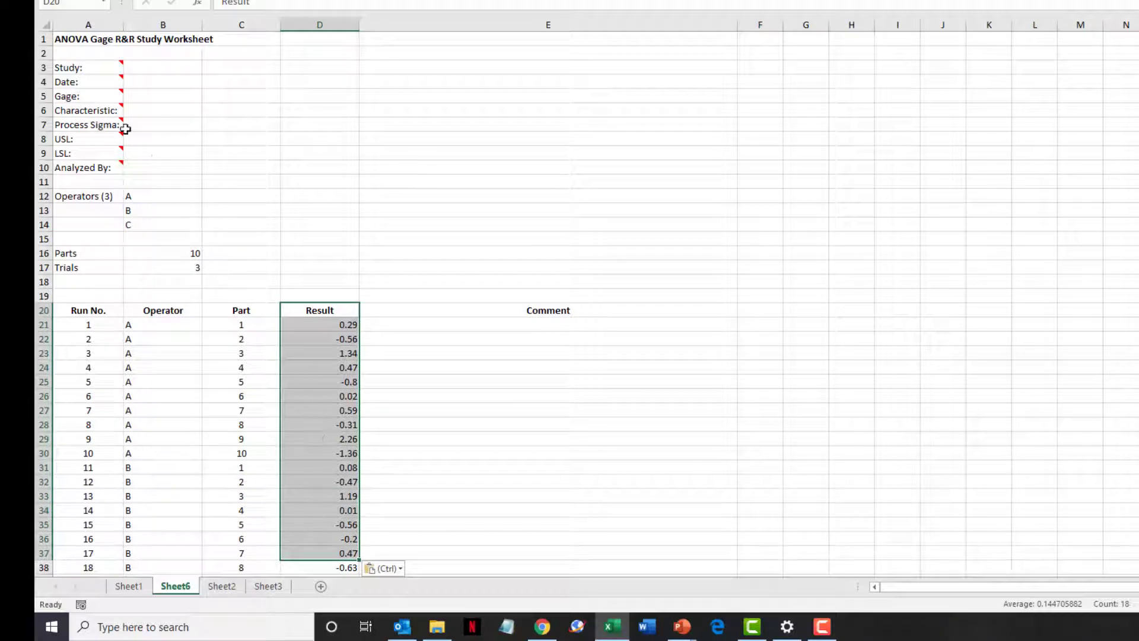
click(68, 66)
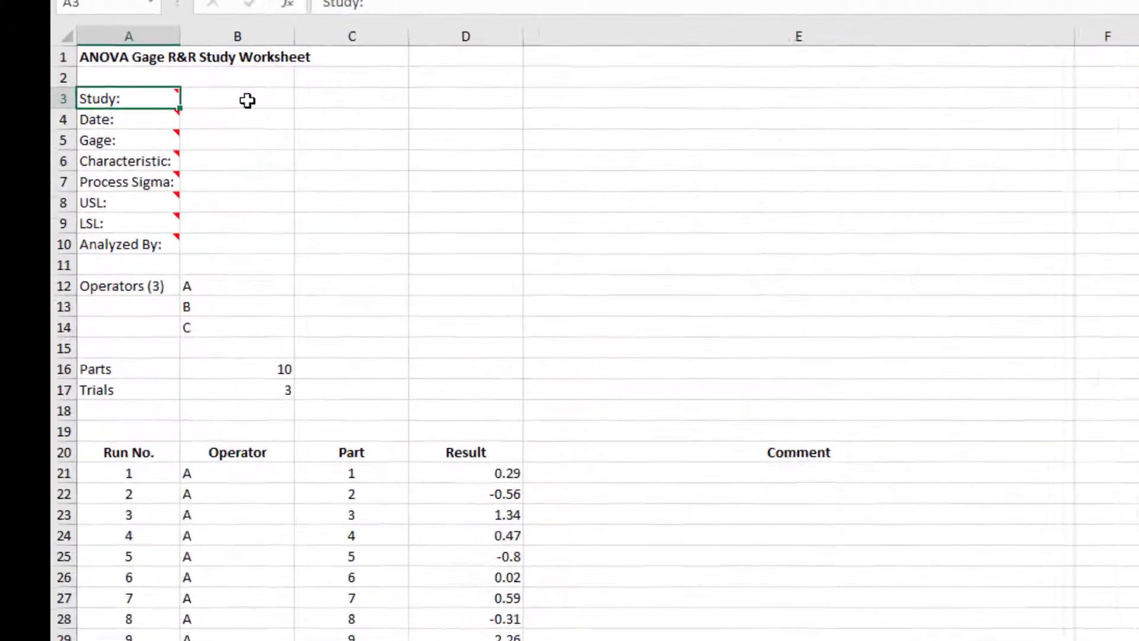
mouse_move(128, 99)
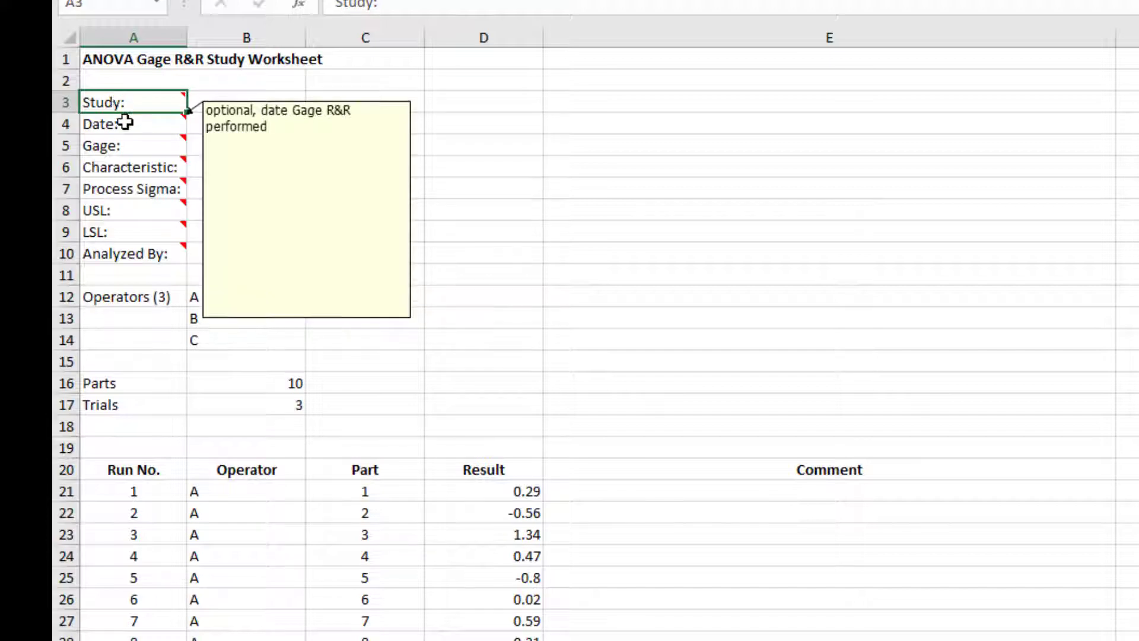
mouse_move(120, 182)
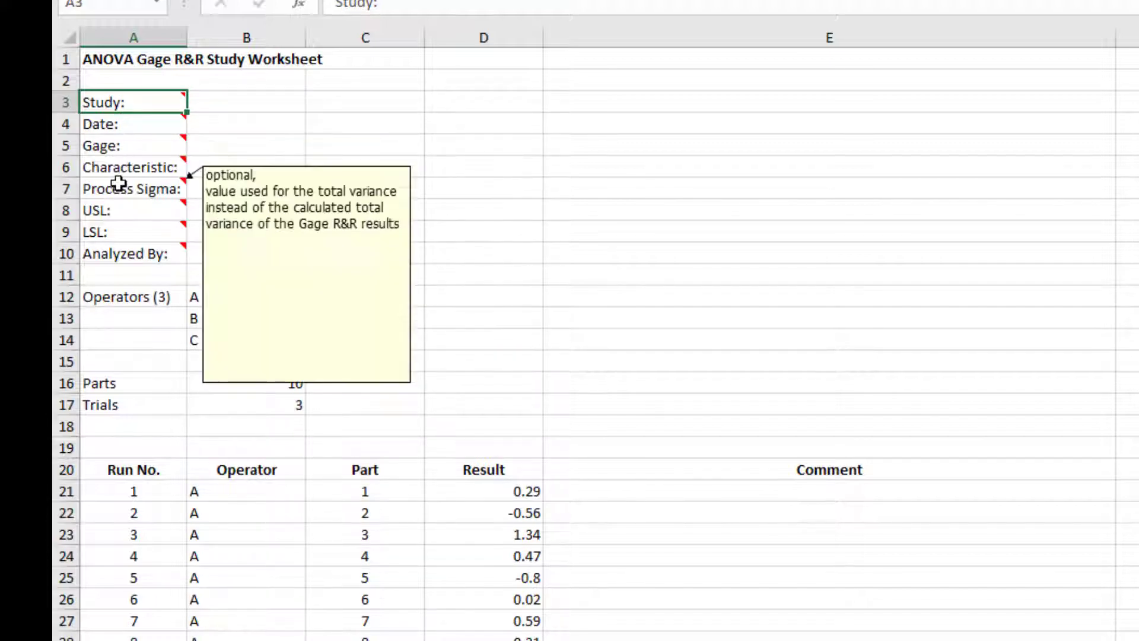
mouse_move(116, 201)
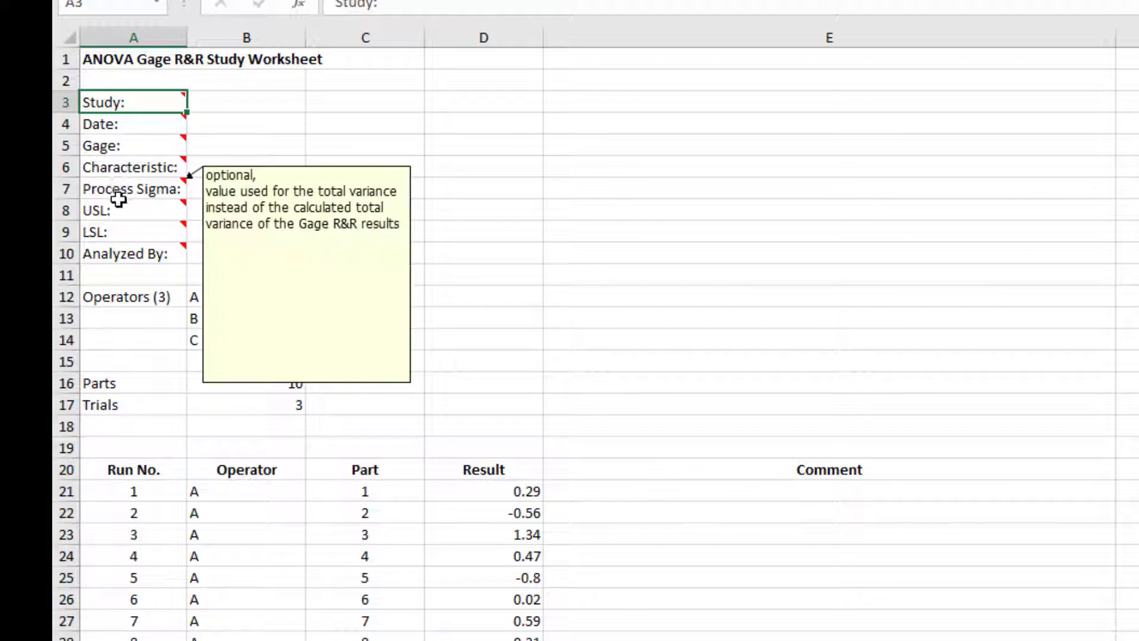
Enter process sigma 2.5 in B7 and move to the USL cell B8 for the value 3.
click(130, 189)
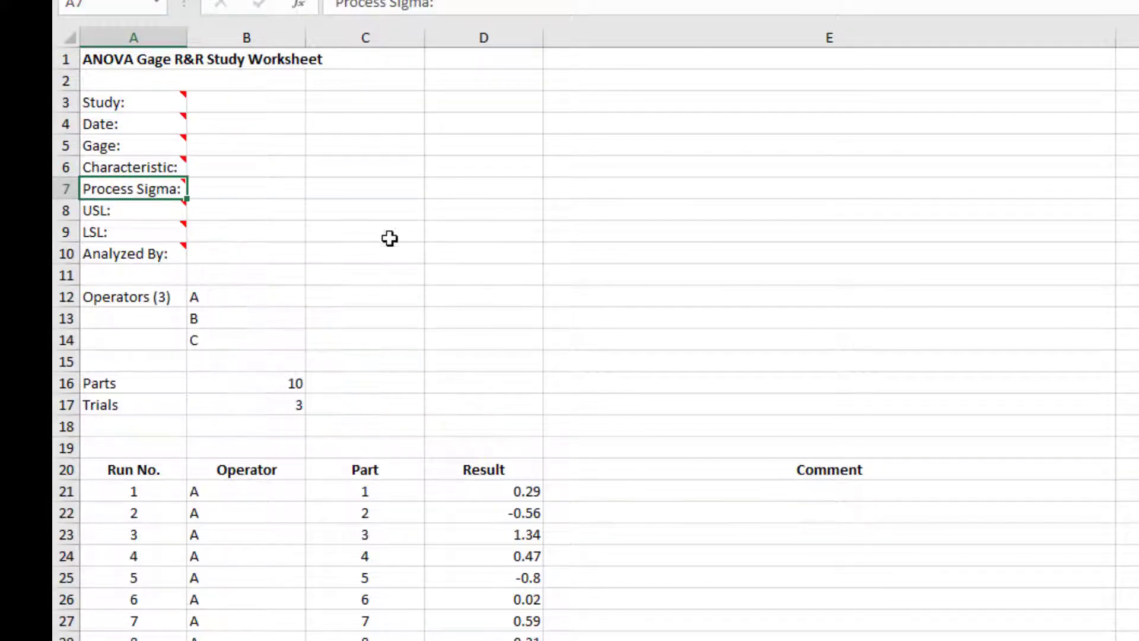
mouse_move(270, 190)
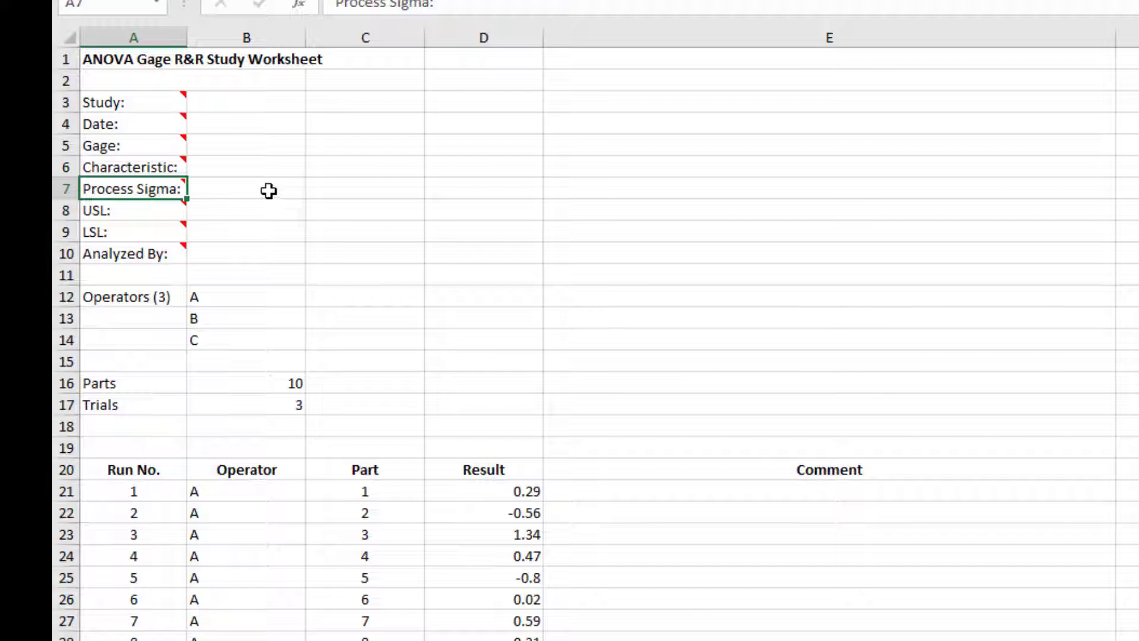
click(247, 189)
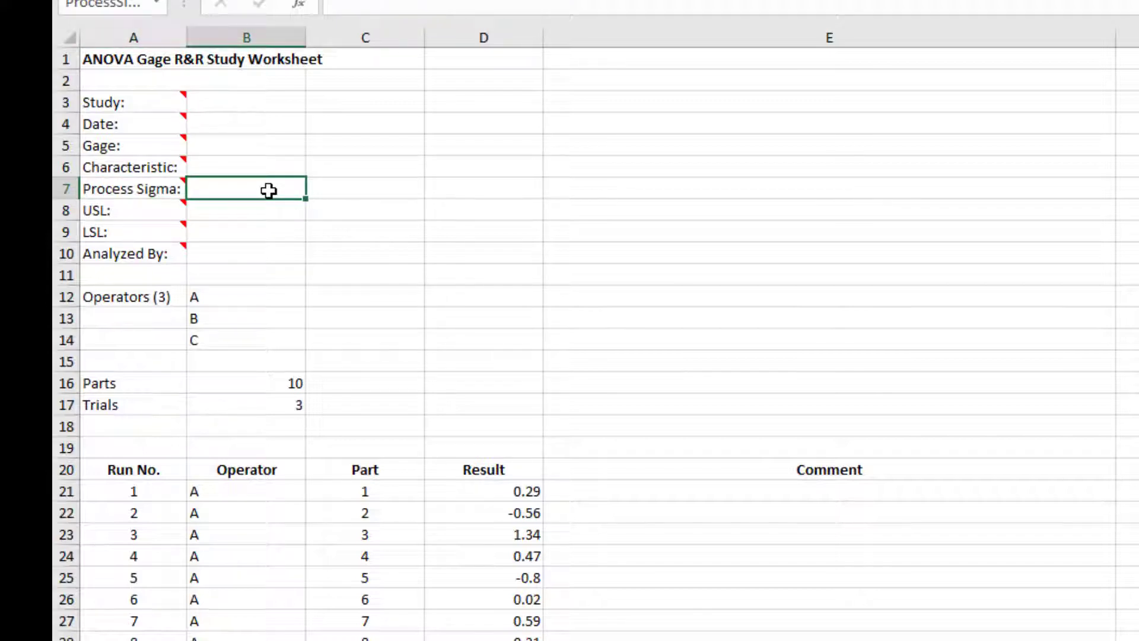
text(2.5)
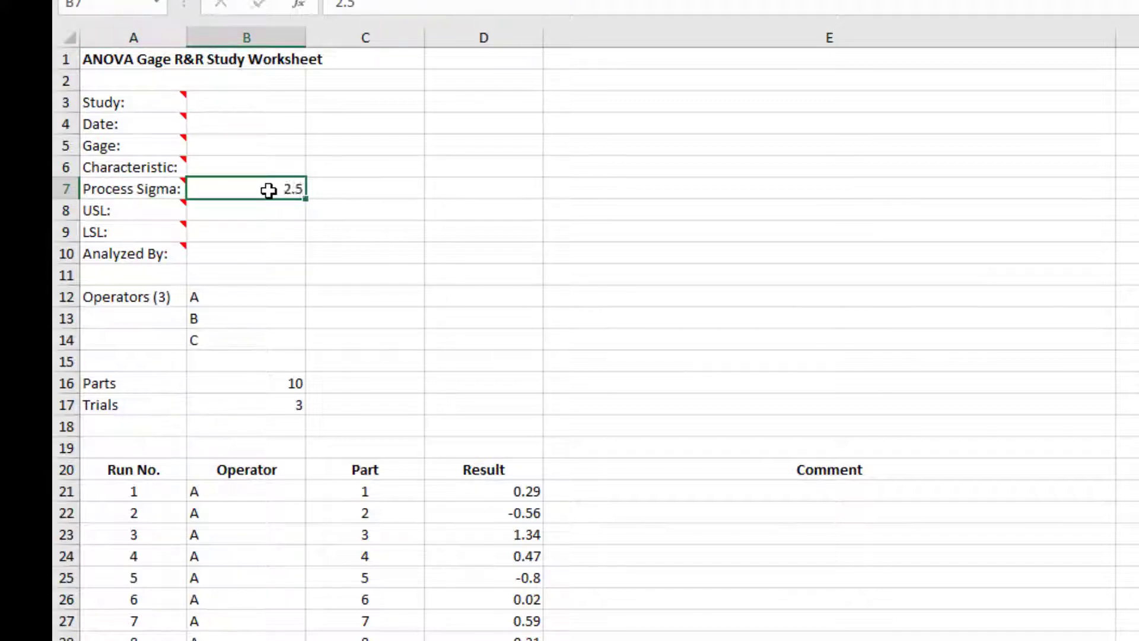
click(154, 210)
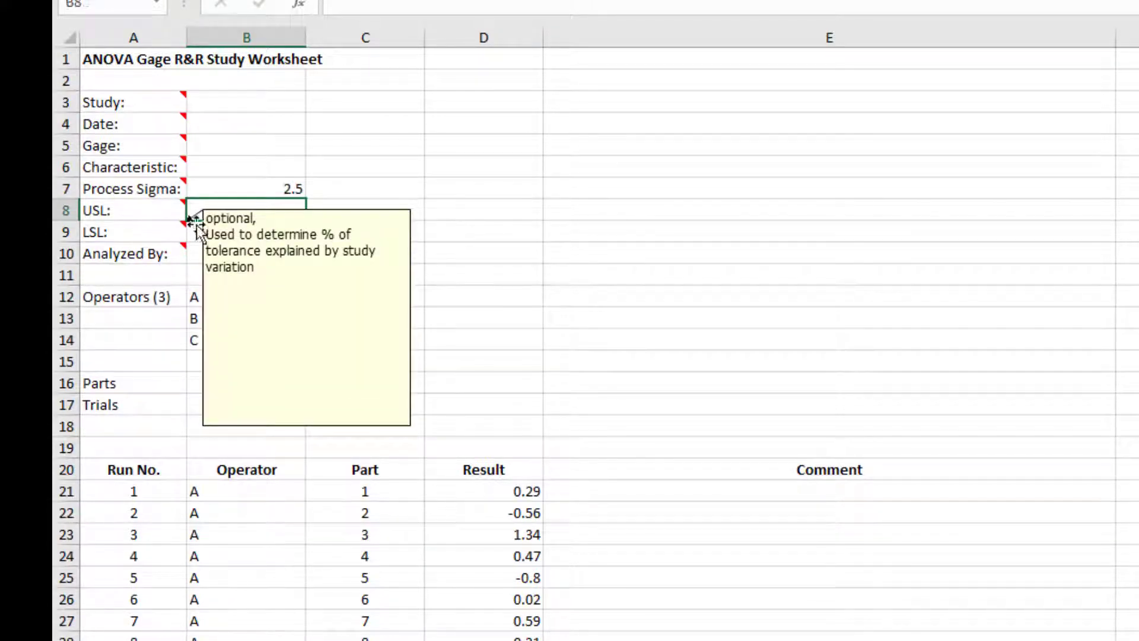
click(245, 210)
text(3)
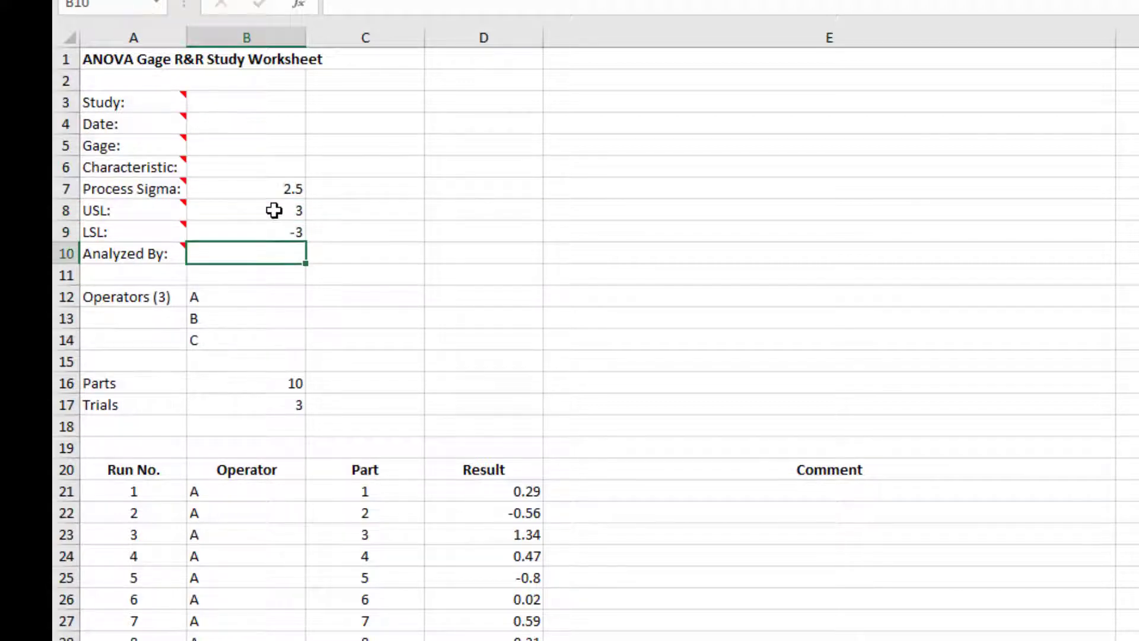
mouse_move(315, 130)
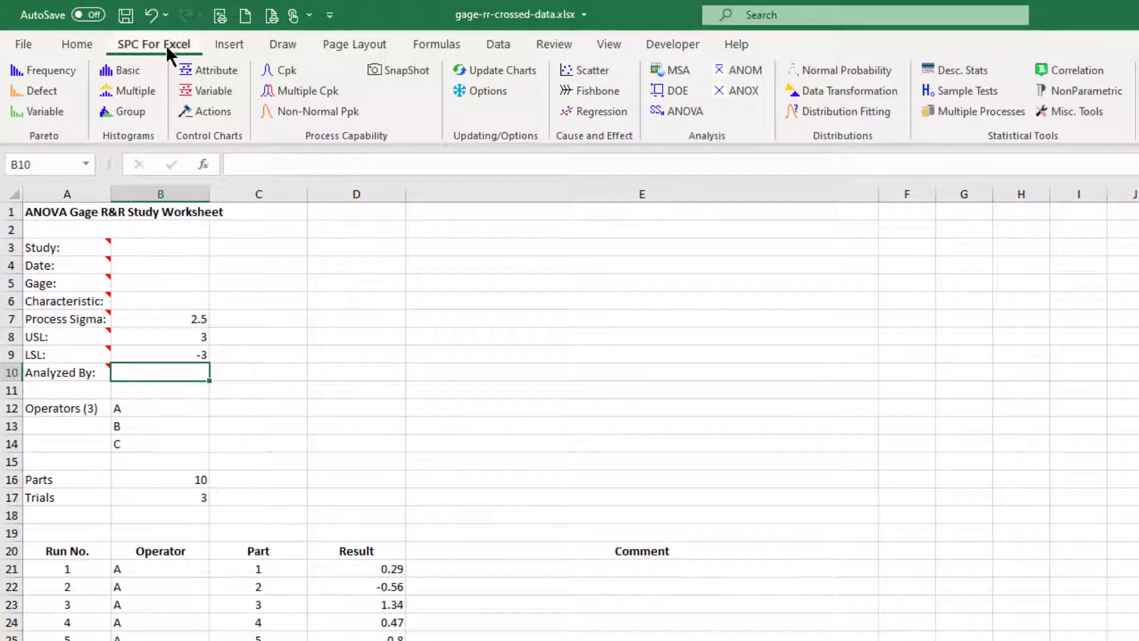
mouse_move(587, 70)
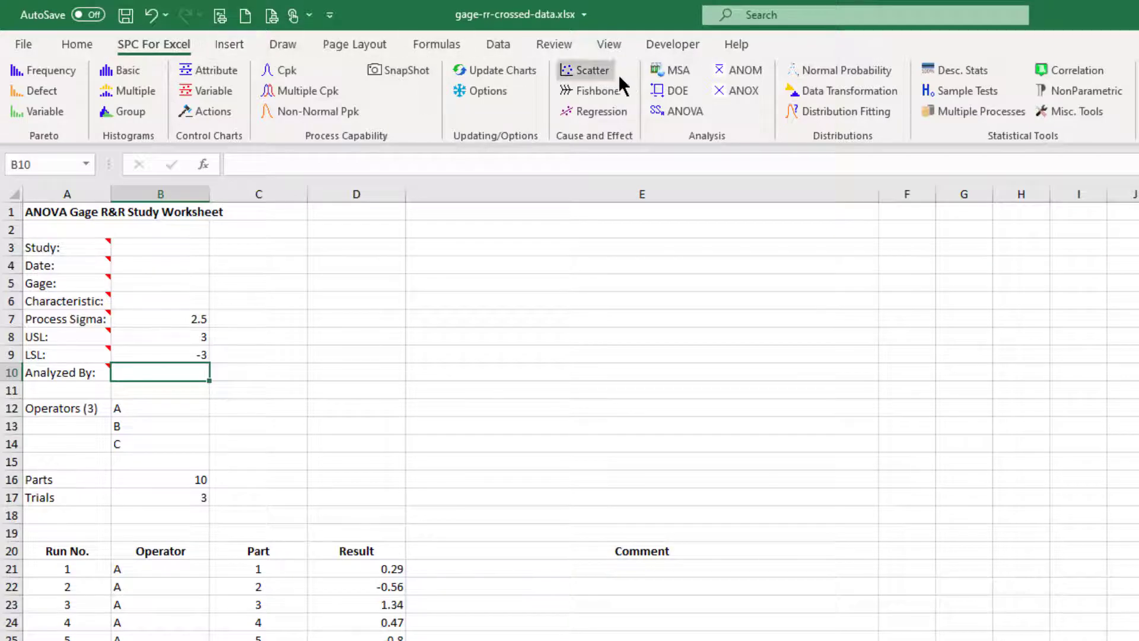
mouse_move(677, 70)
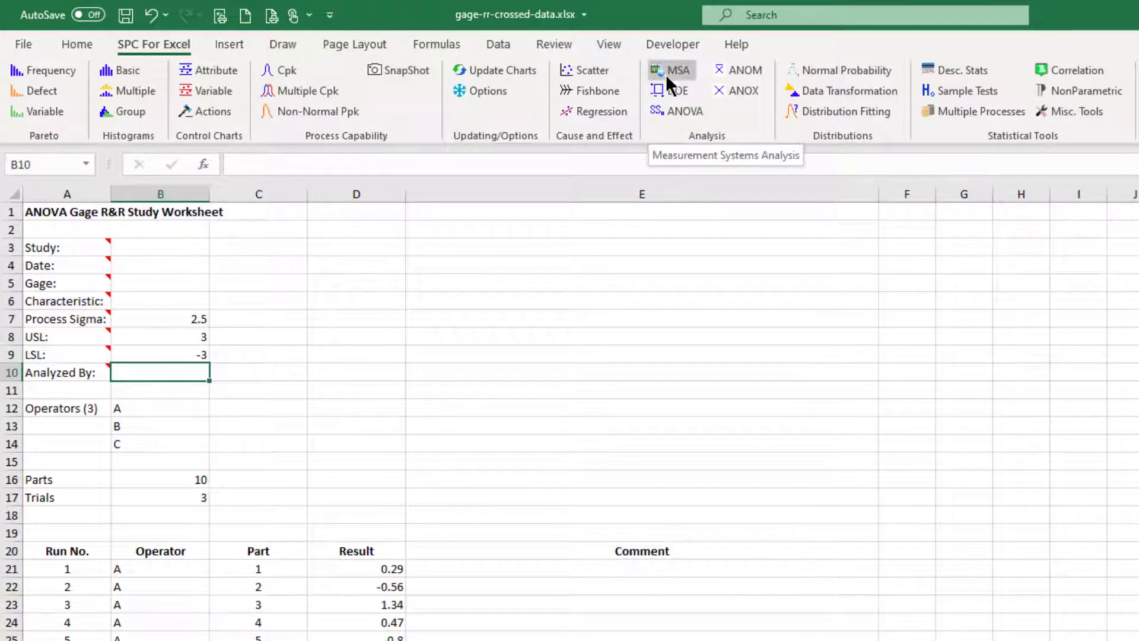
Start the ANOVA Gage R&R analysis from MSA, keeping the detailed report option rather than summary.
click(671, 70)
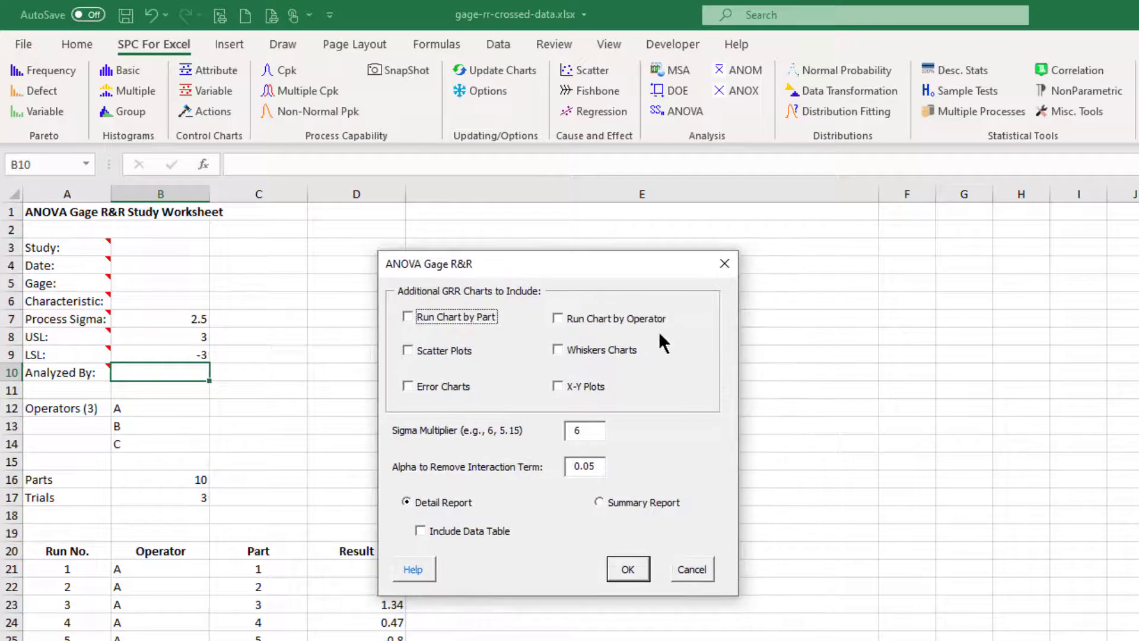
mouse_move(701, 393)
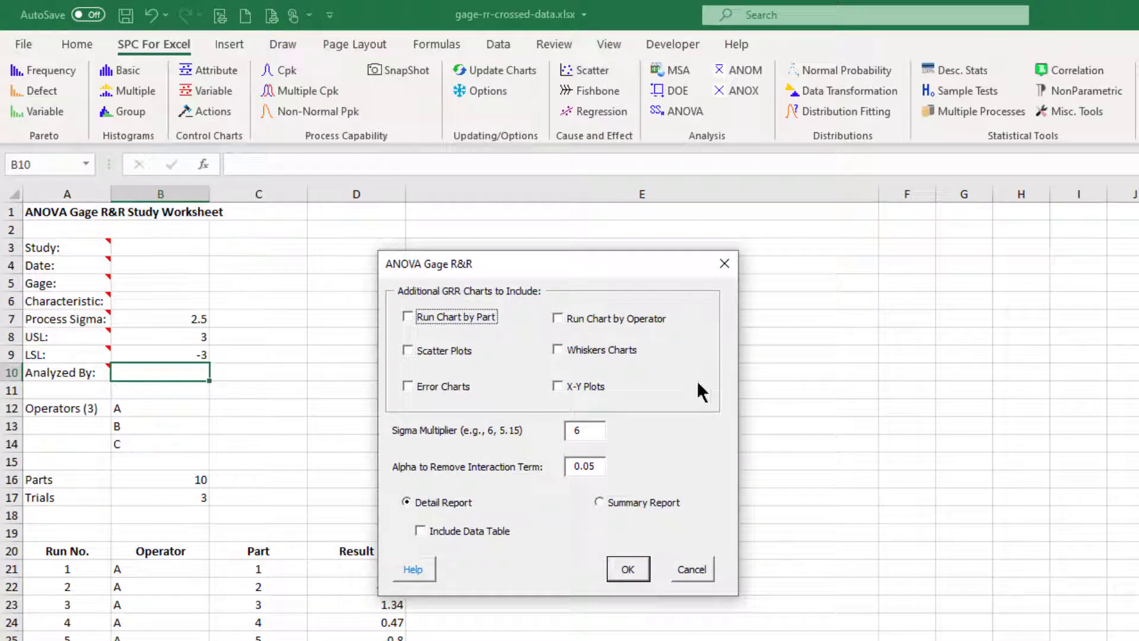
mouse_move(446, 410)
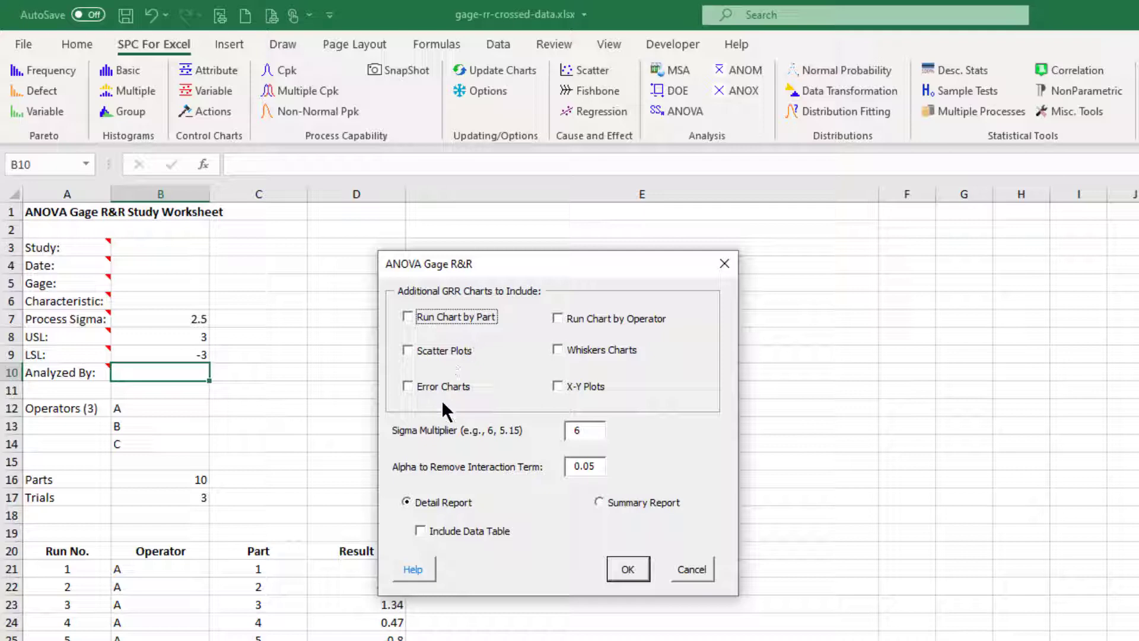
mouse_move(607, 397)
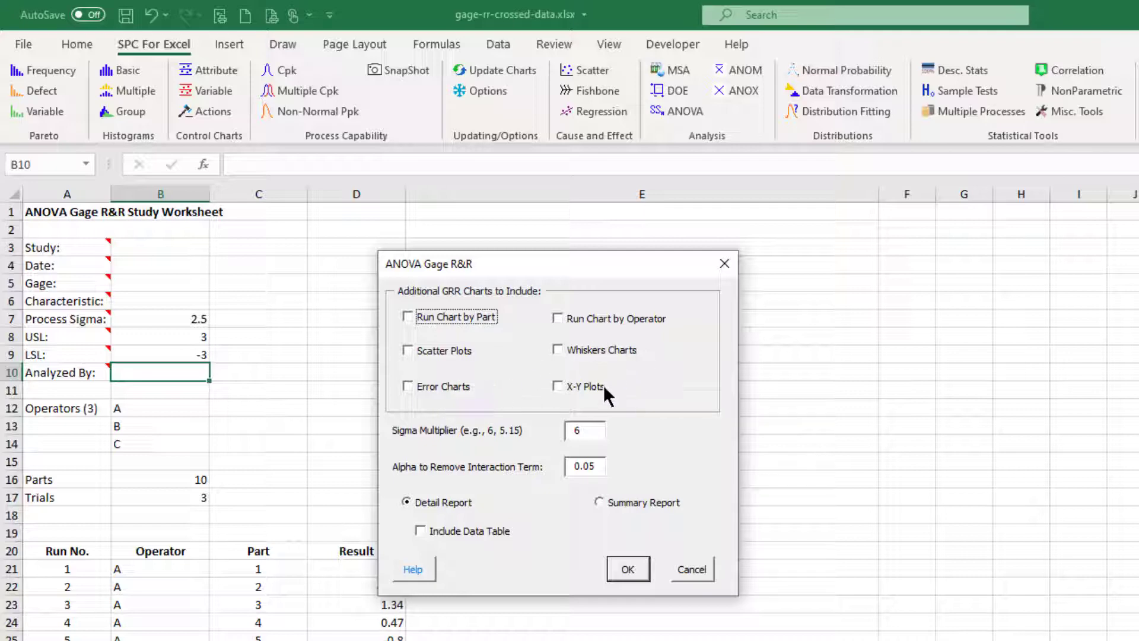
mouse_move(449, 418)
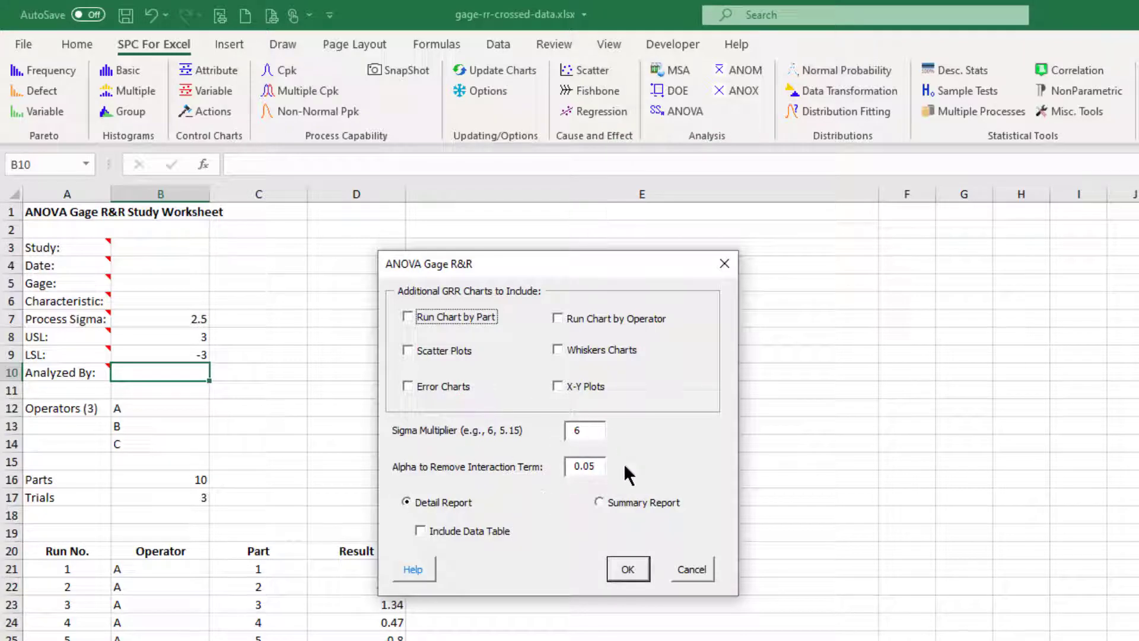
mouse_move(610, 483)
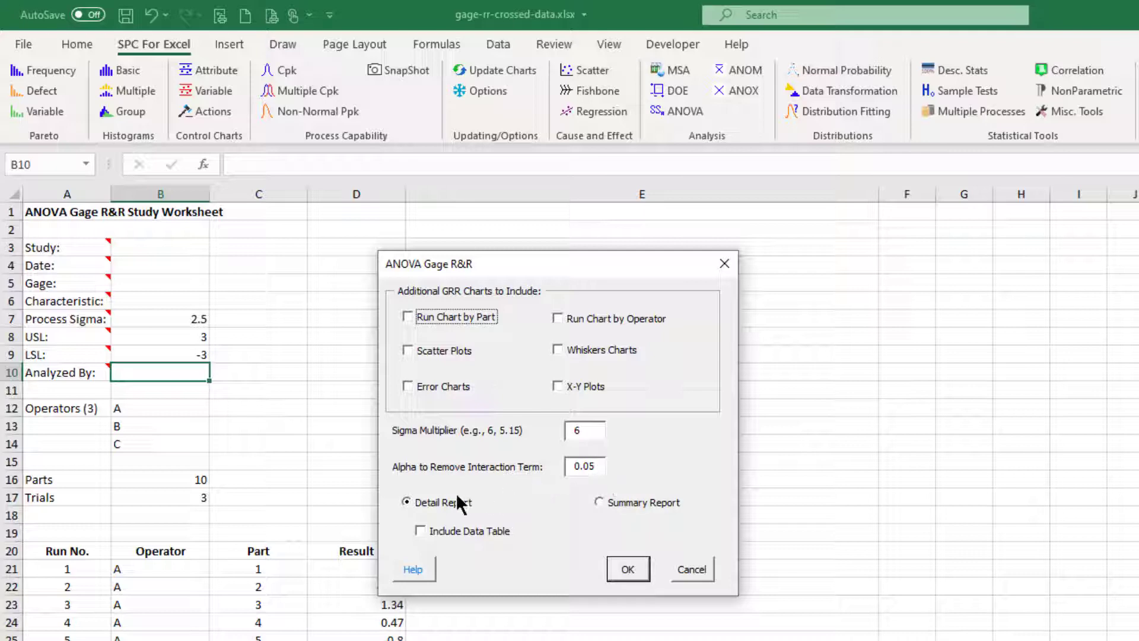
click(598, 502)
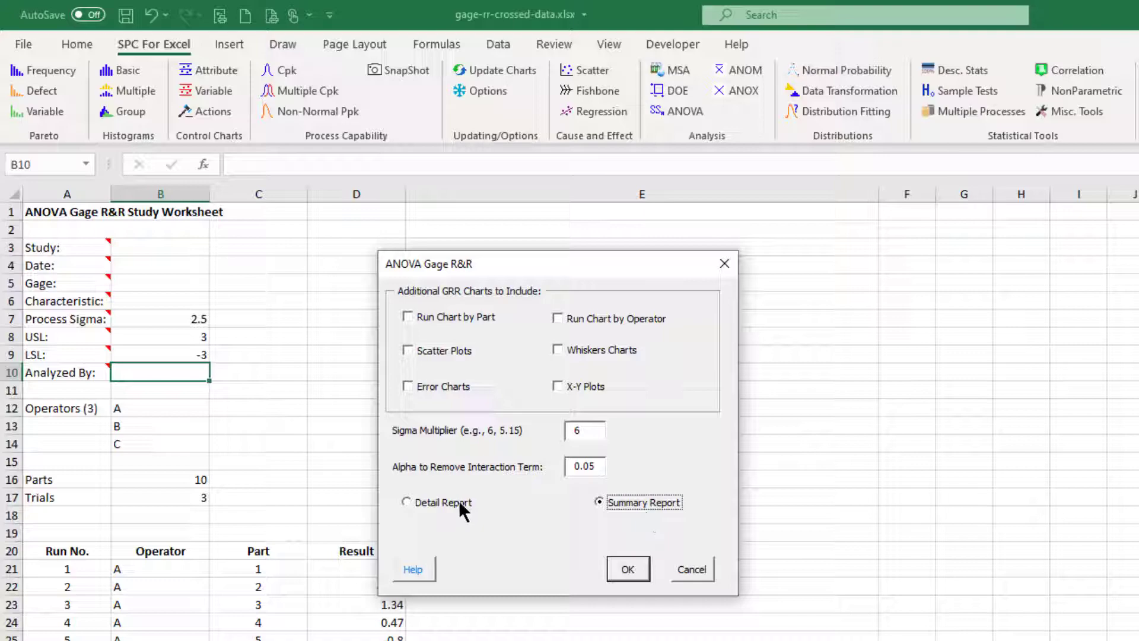
click(626, 568)
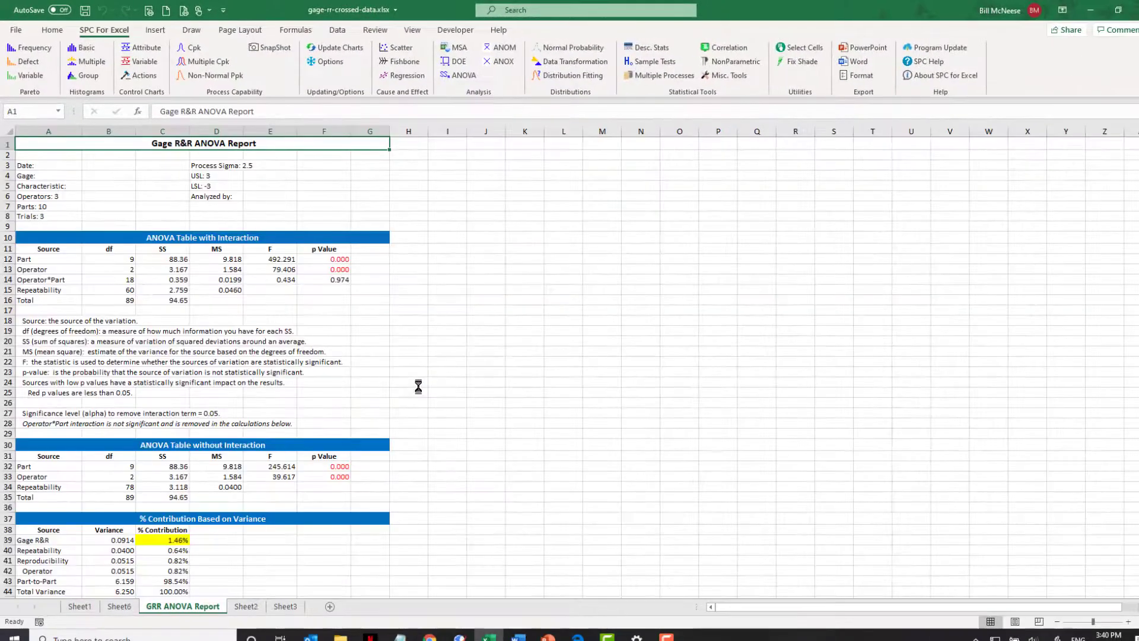
mouse_move(417, 385)
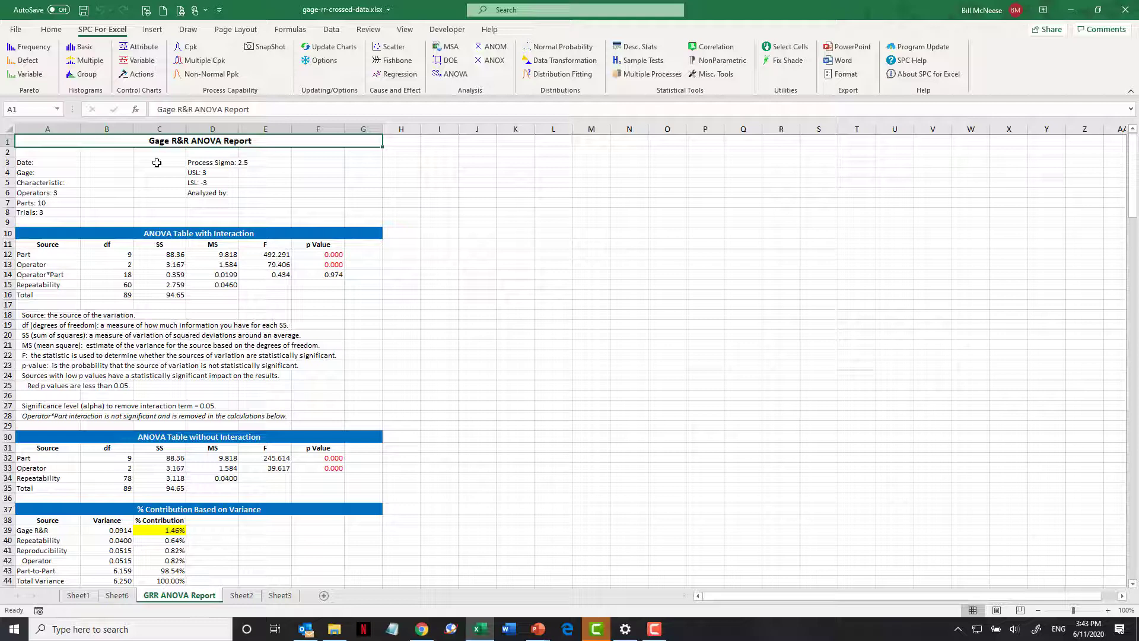
mouse_move(277, 165)
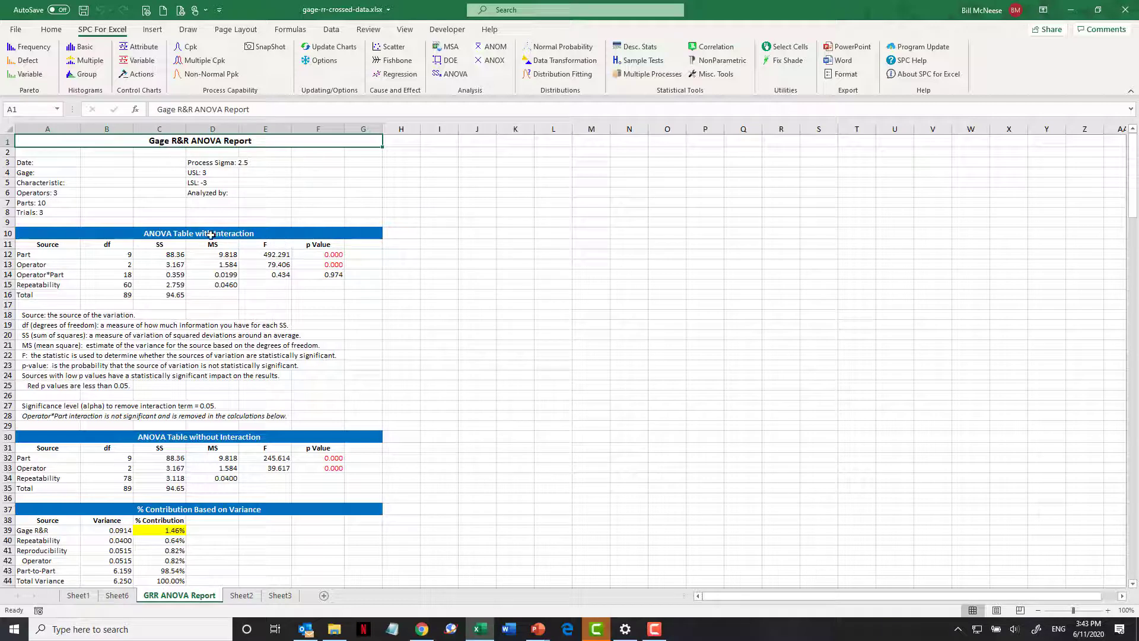
click(198, 234)
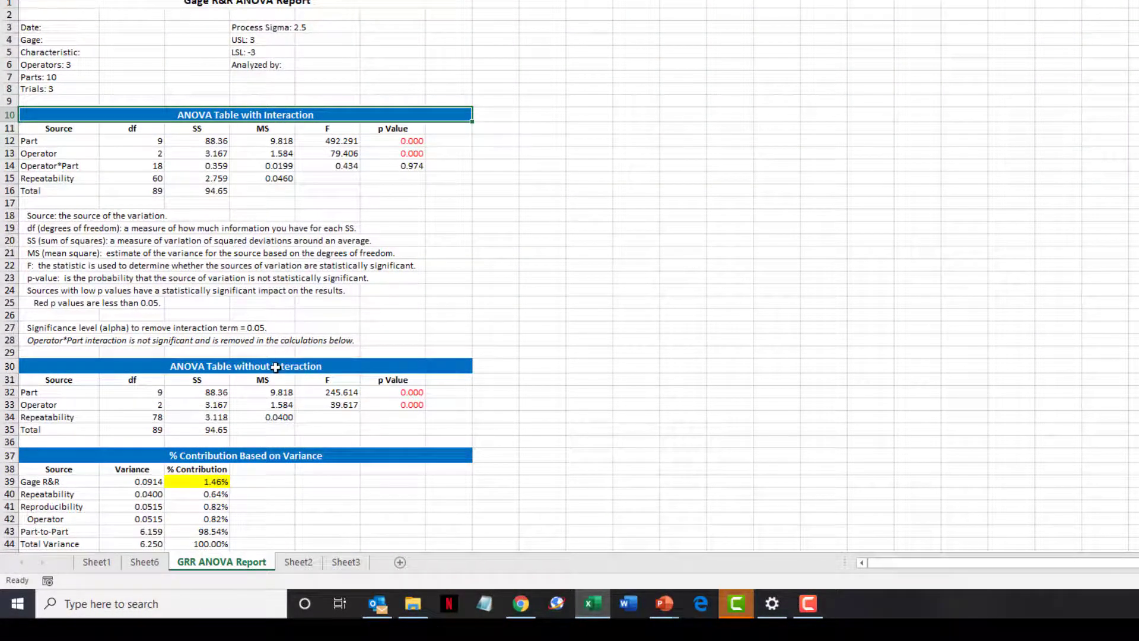
Scroll past the ANOVA table without interaction and the 1.46% Gage R&R contribution to the % Tolerance figures.
click(245, 366)
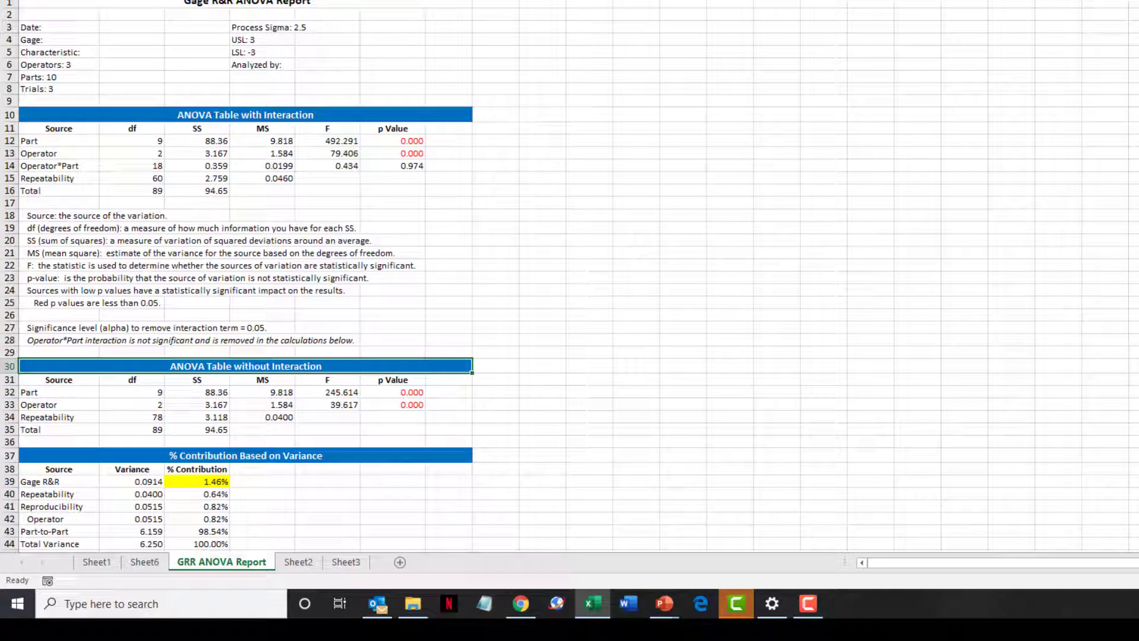
scroll(down, 3)
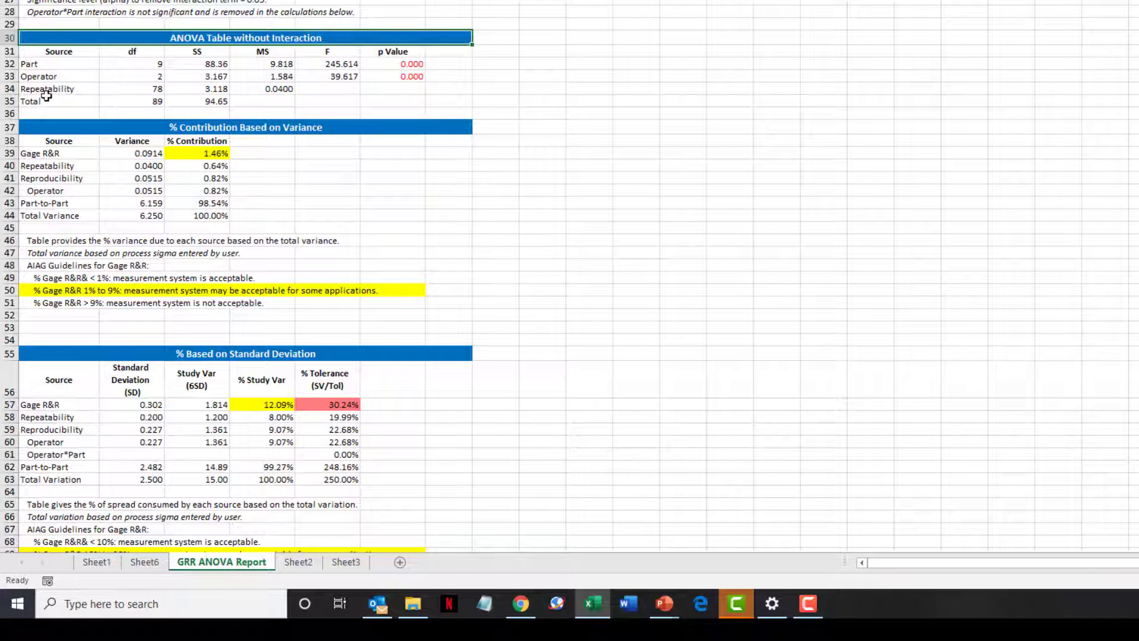
mouse_move(61, 153)
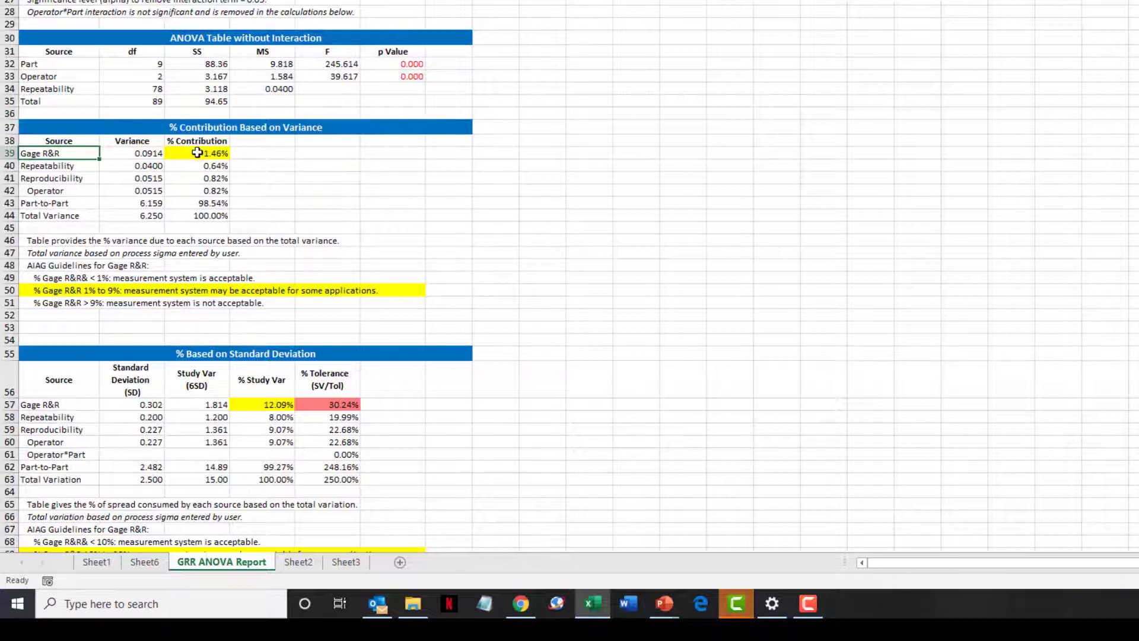
click(197, 153)
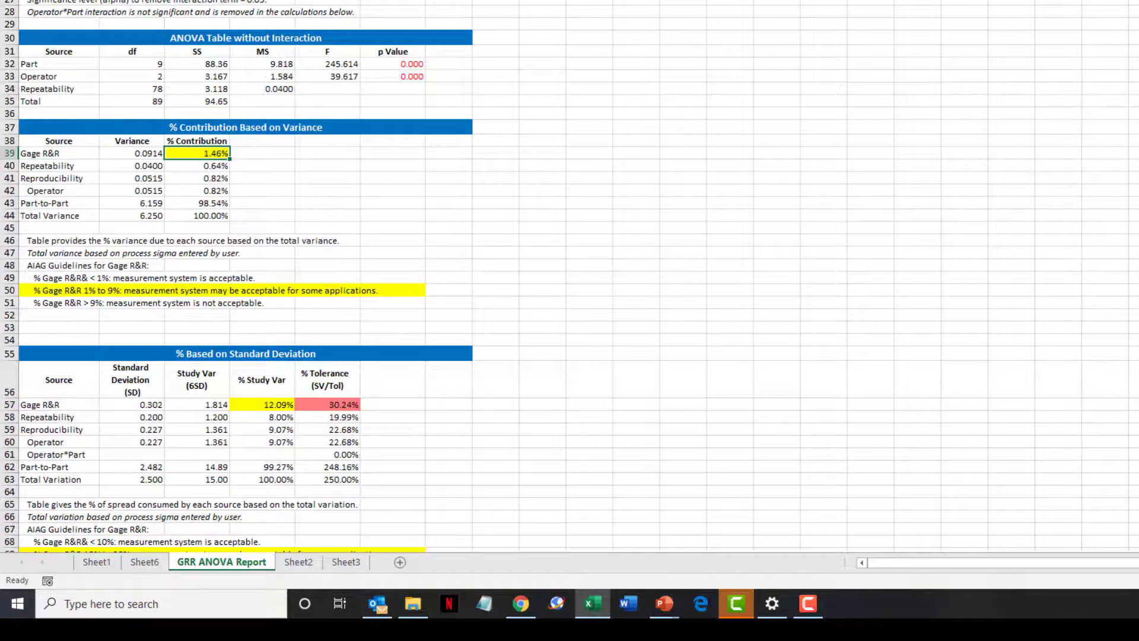
scroll(down, 3)
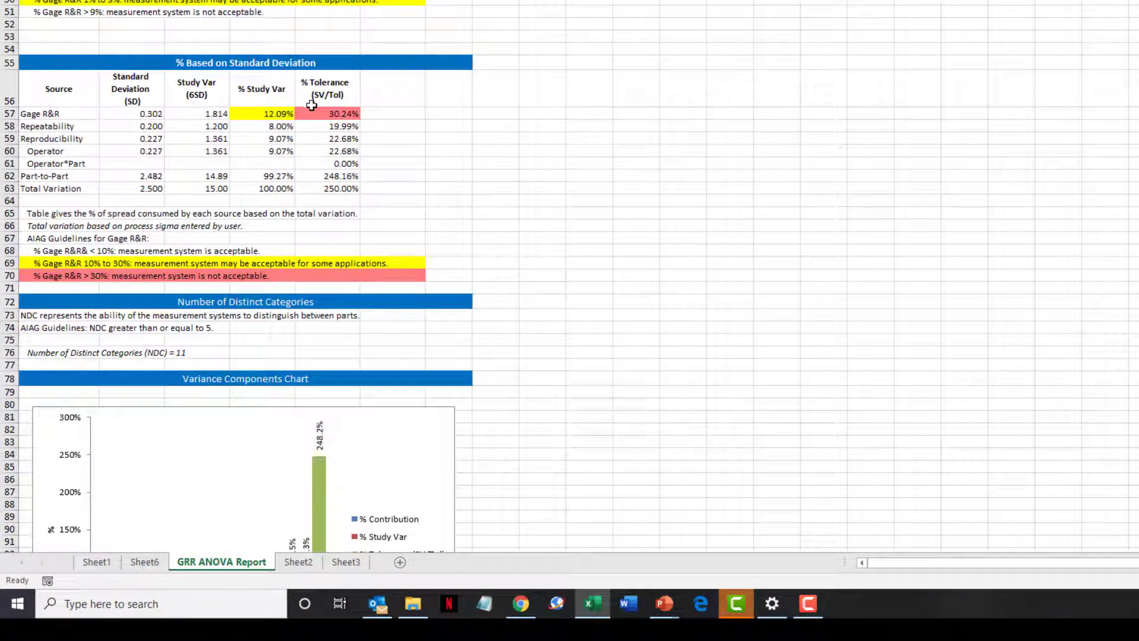
mouse_move(199, 96)
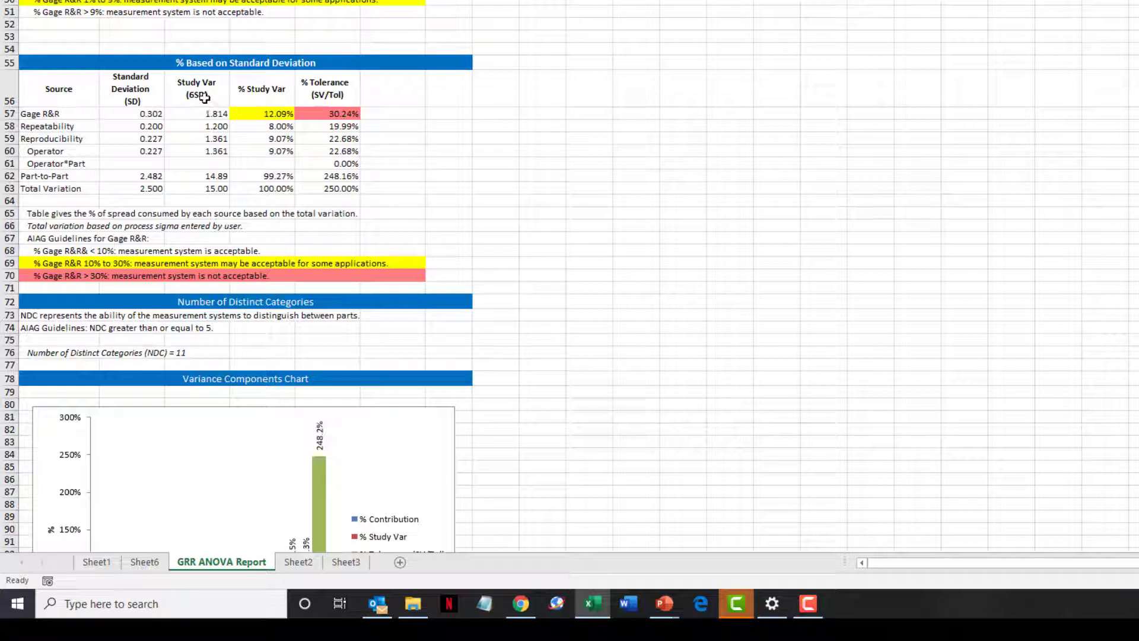
click(328, 89)
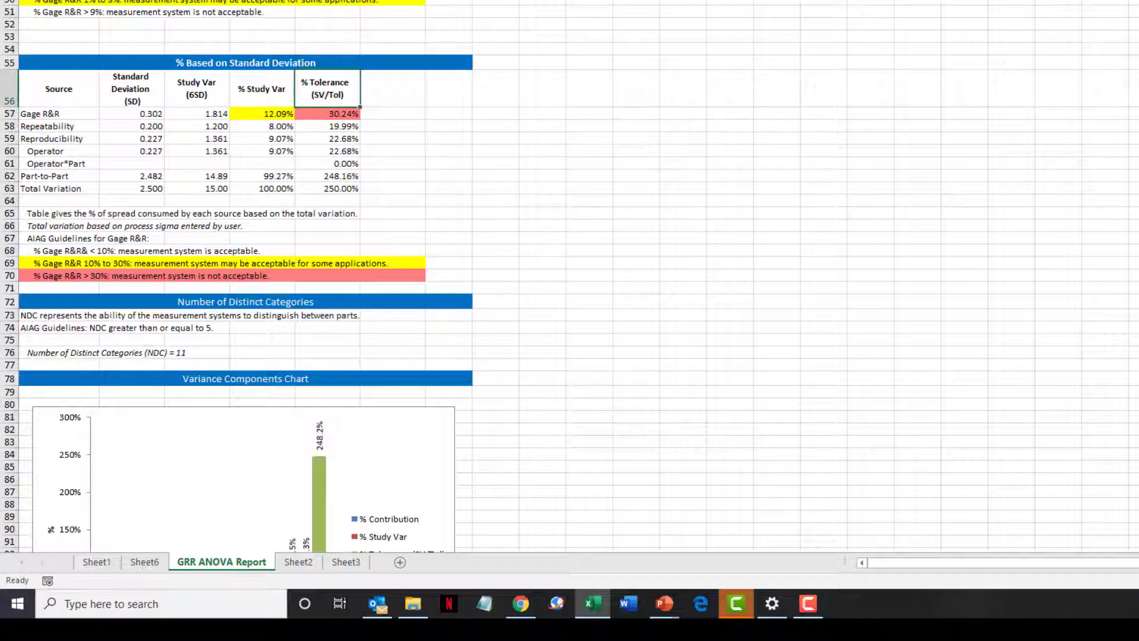
scroll(down, 3)
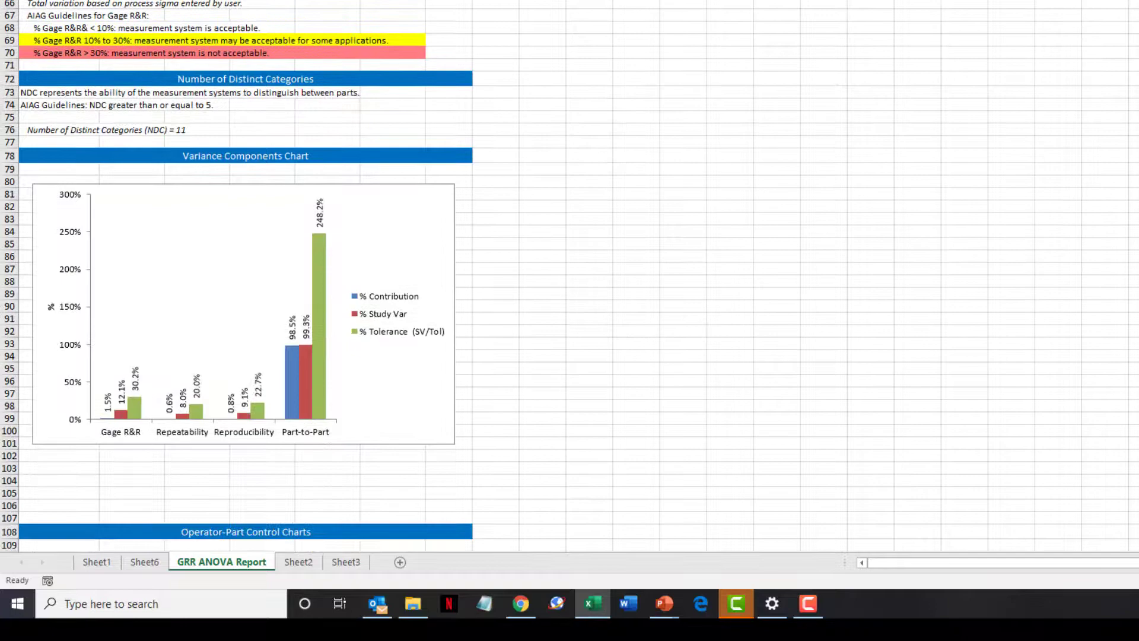
Scroll down past the Variance Components Chart to the operator-part control charts and ANOM charts.
scroll(down, 3)
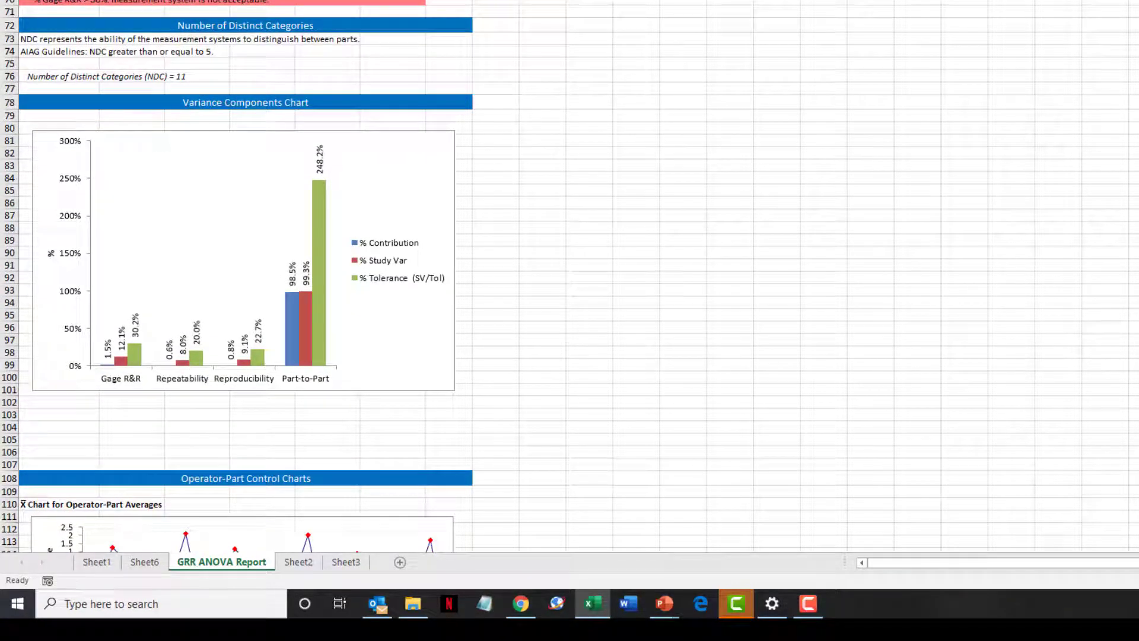
scroll(down, 3)
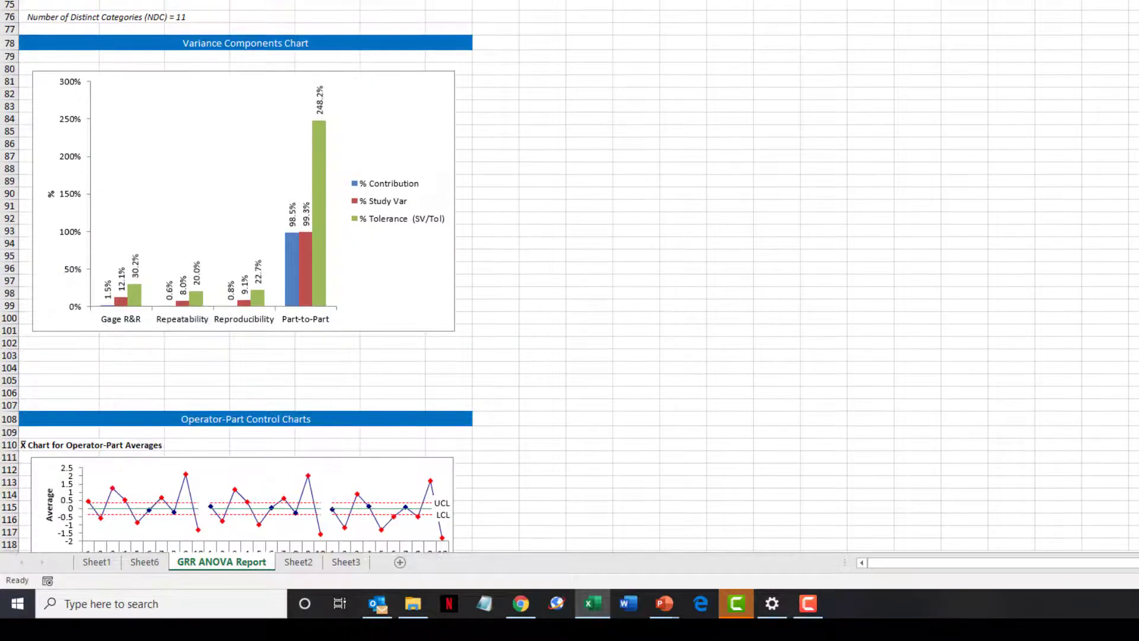
scroll(down, 3)
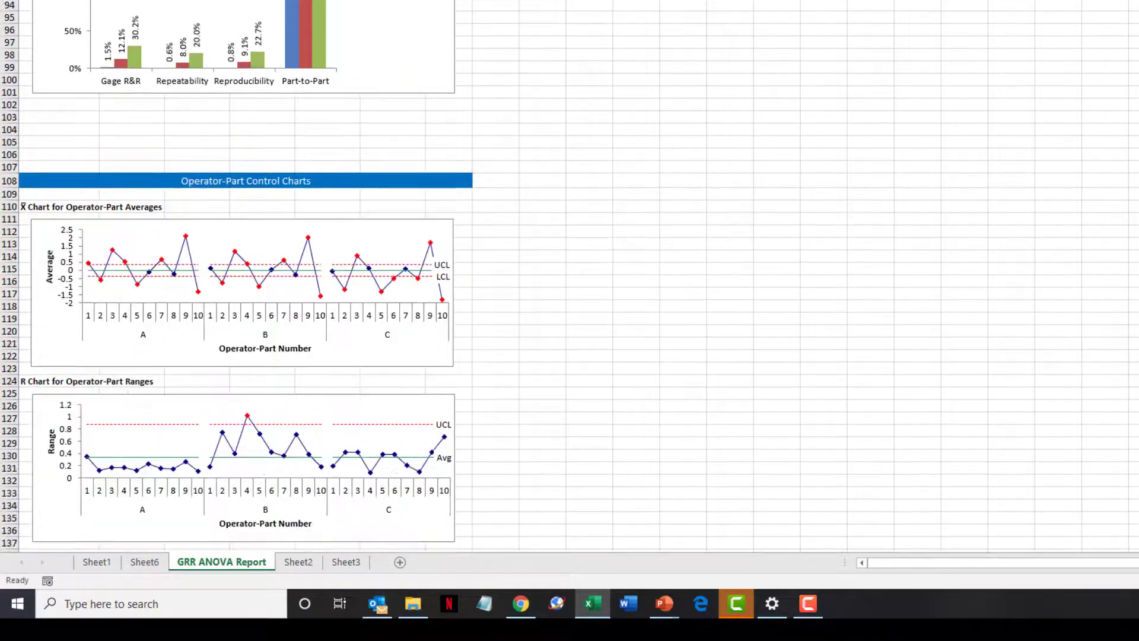
scroll(down, 3)
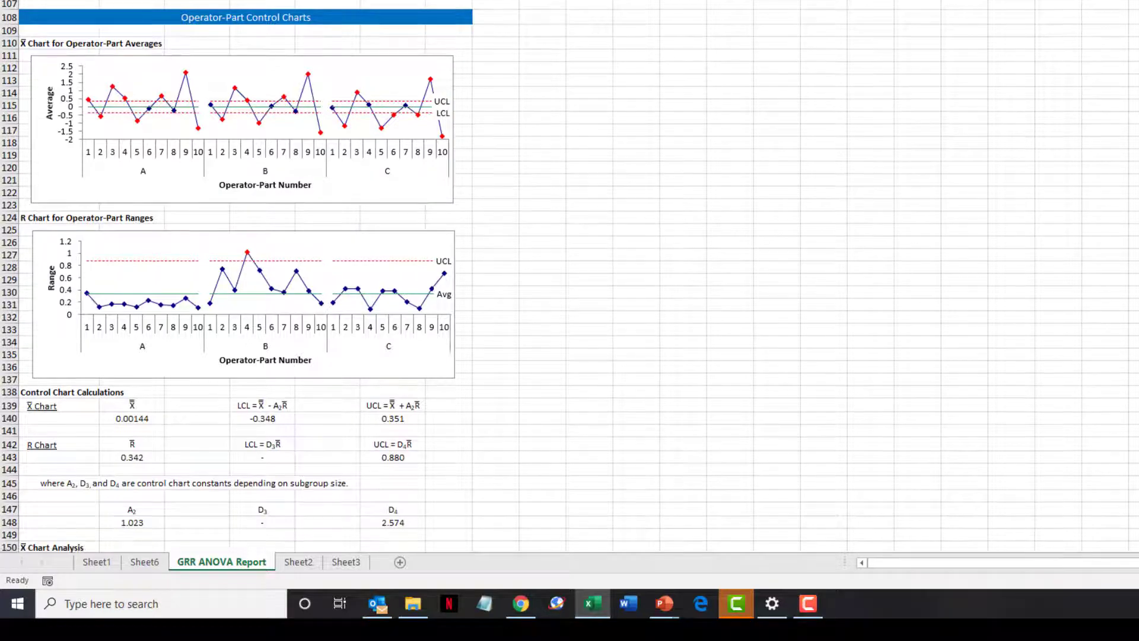
scroll(down, 3)
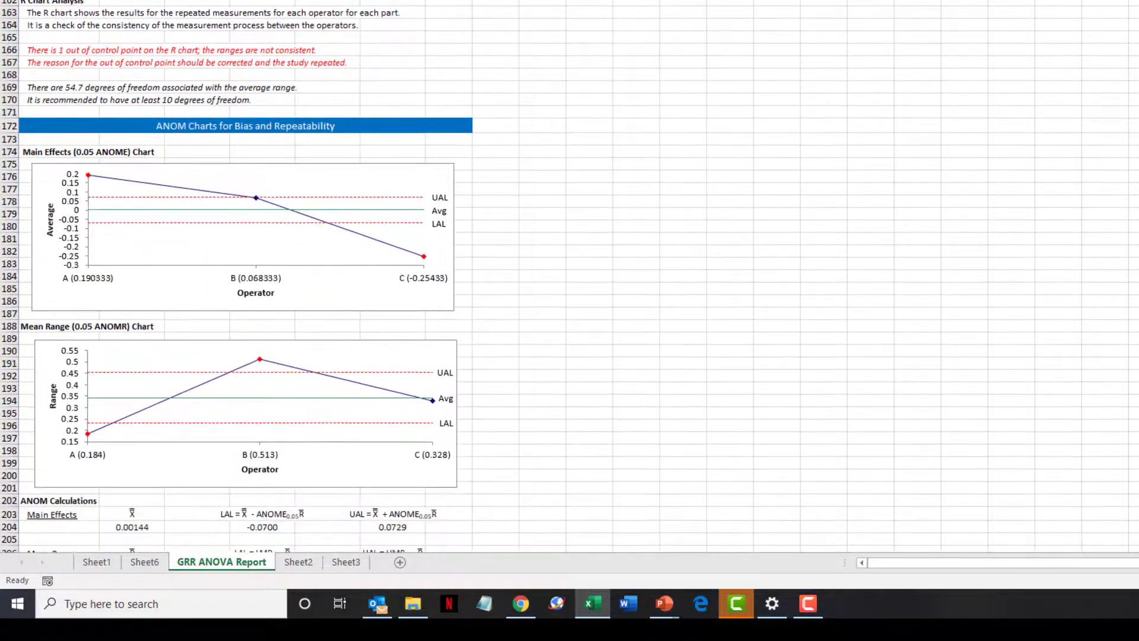
scroll(down, 3)
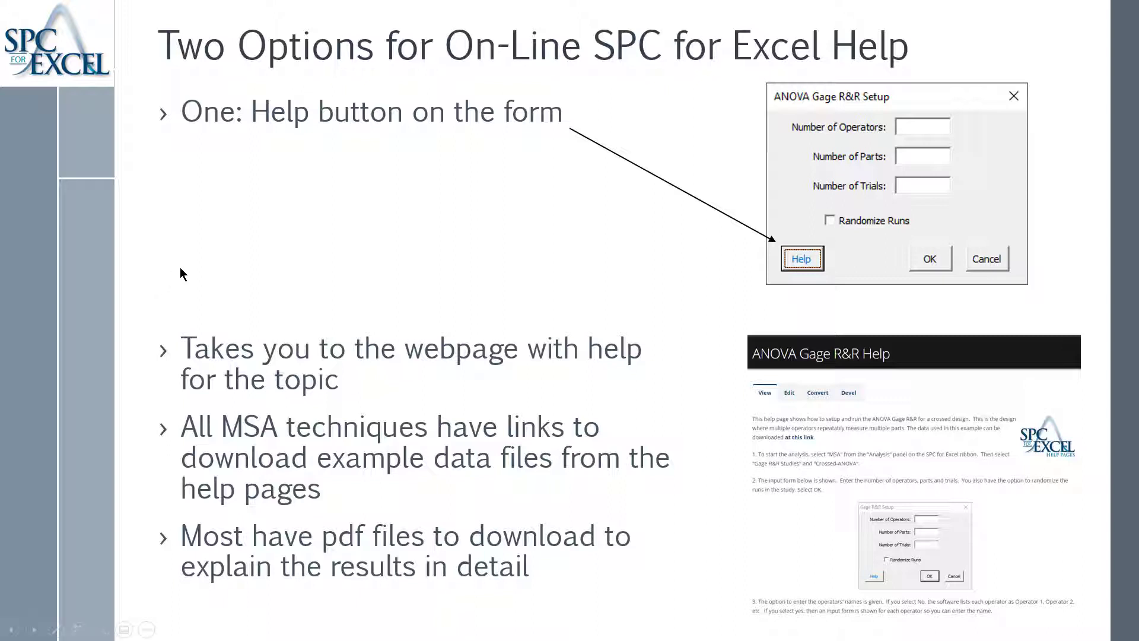
mouse_move(193, 237)
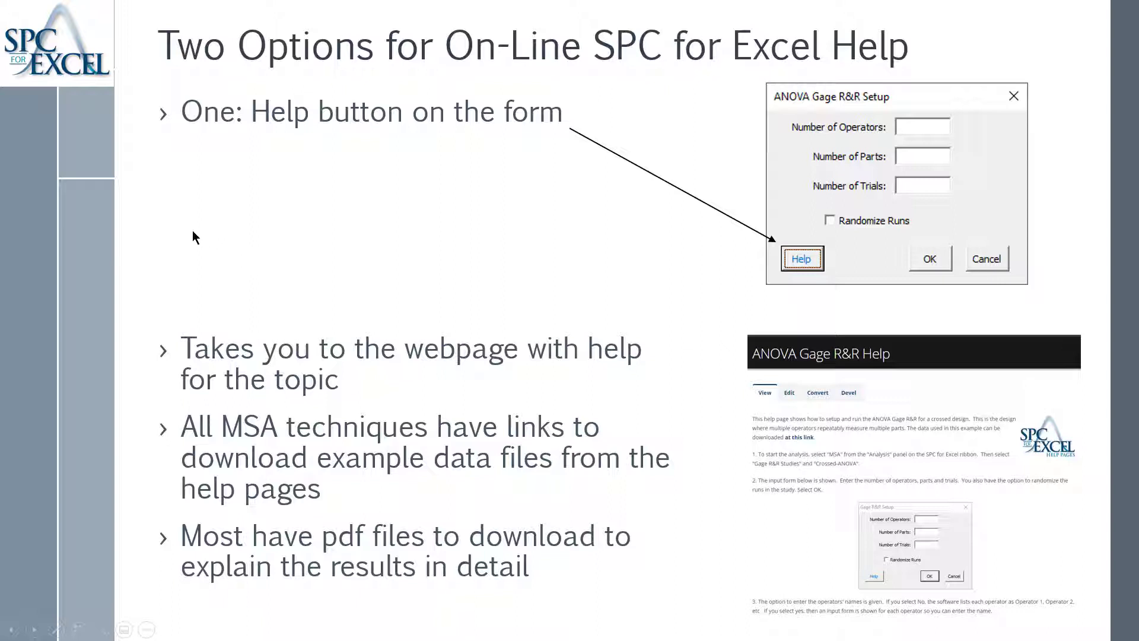
mouse_move(855, 201)
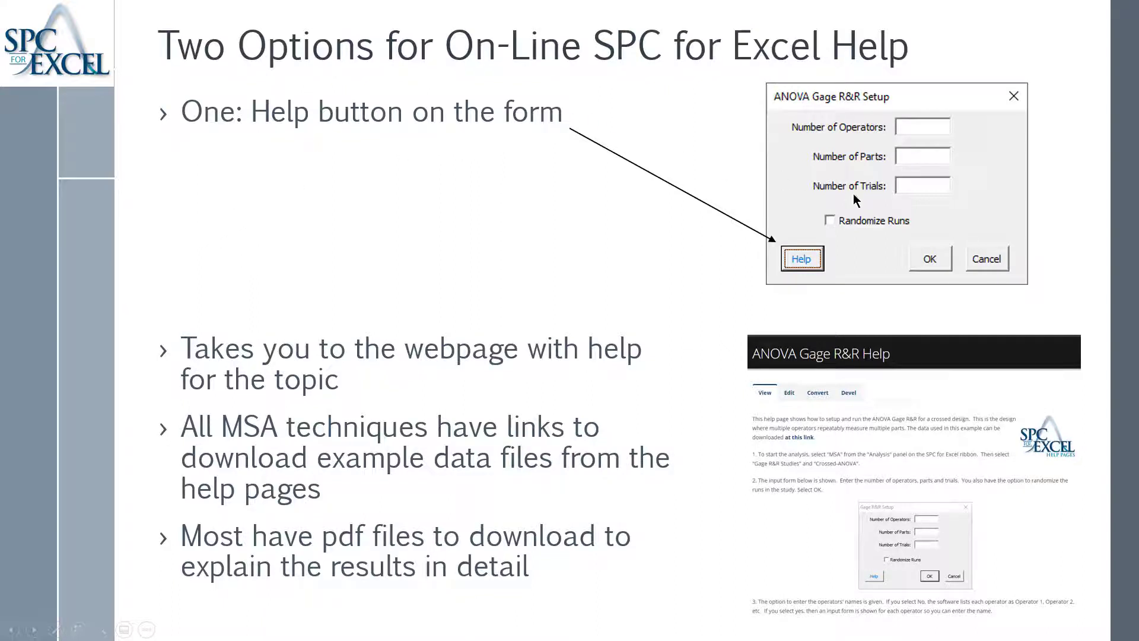
mouse_move(784, 162)
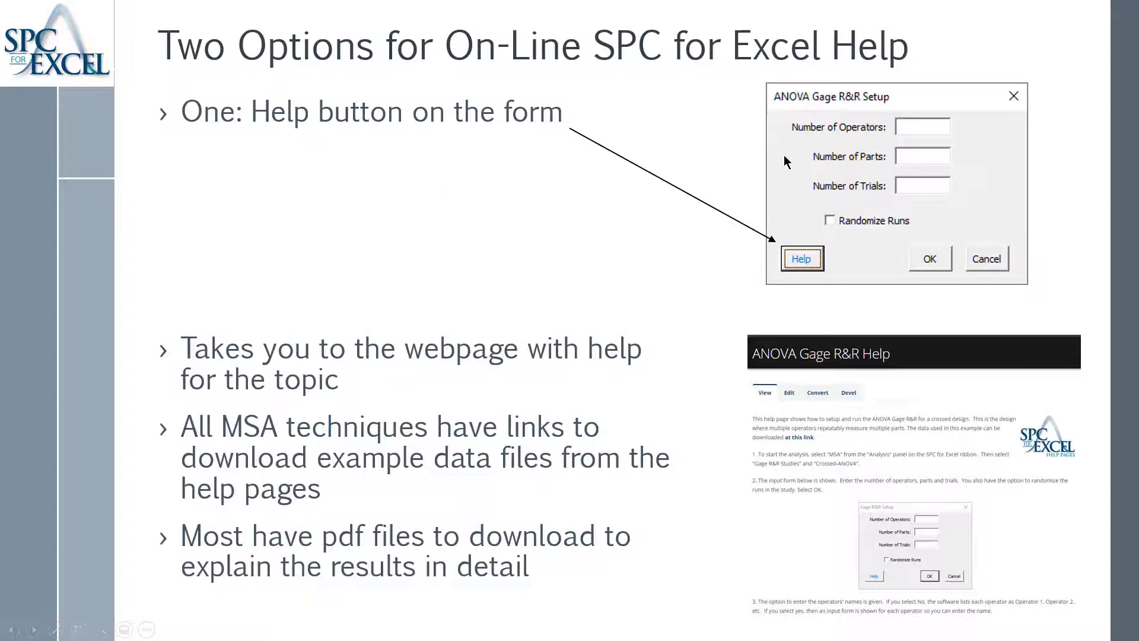
mouse_move(835, 112)
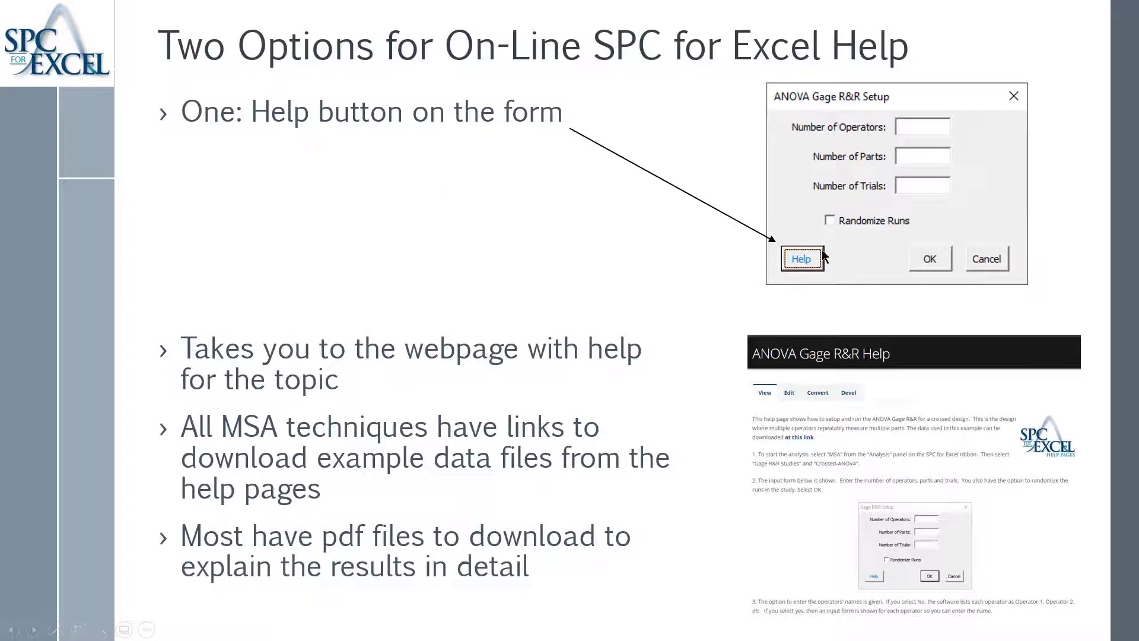
mouse_move(171, 367)
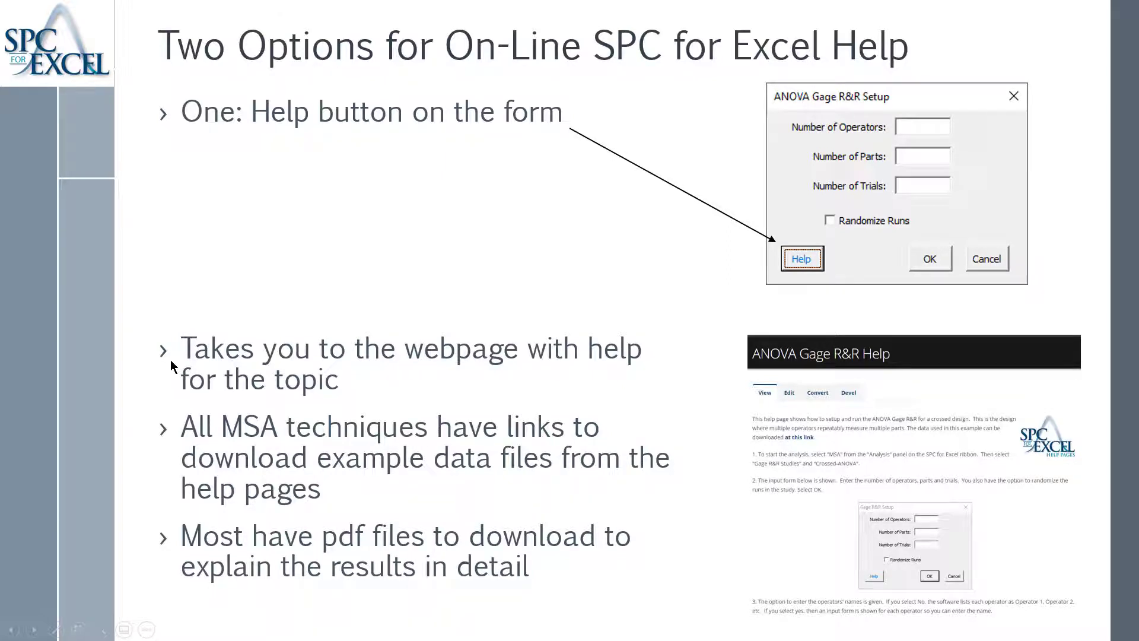
mouse_move(681, 324)
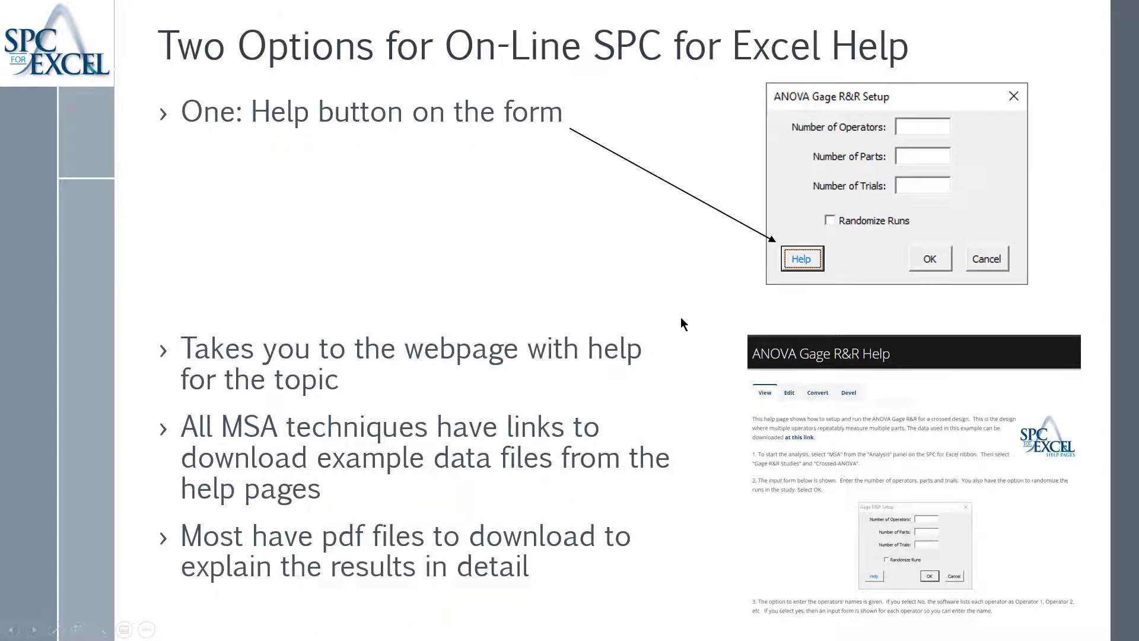
mouse_move(873, 365)
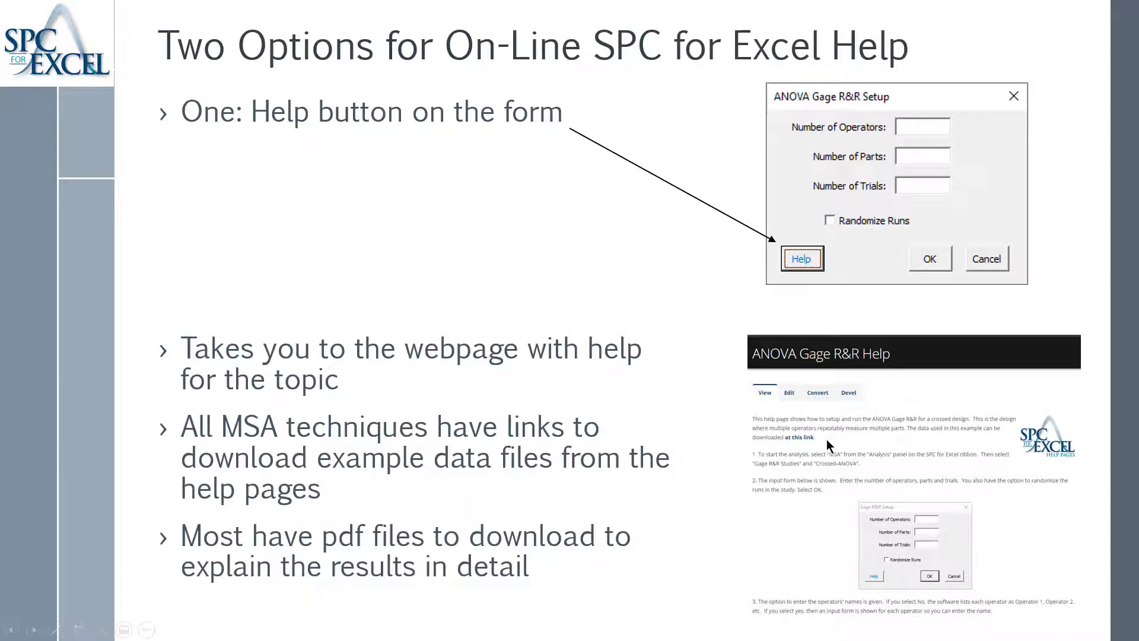
mouse_move(783, 442)
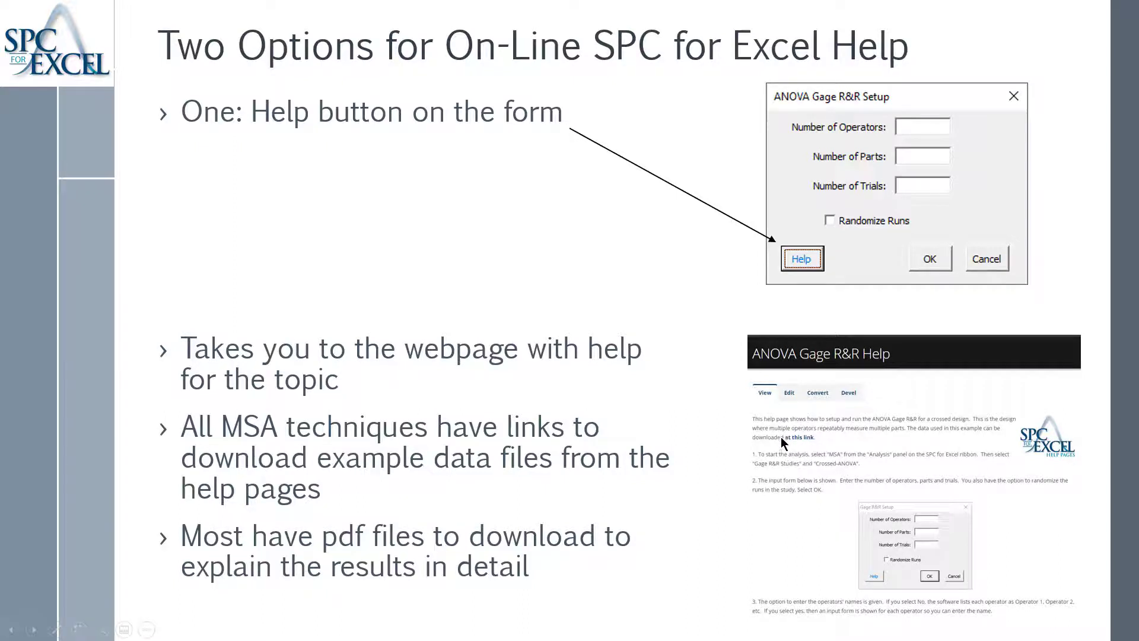
mouse_move(353, 526)
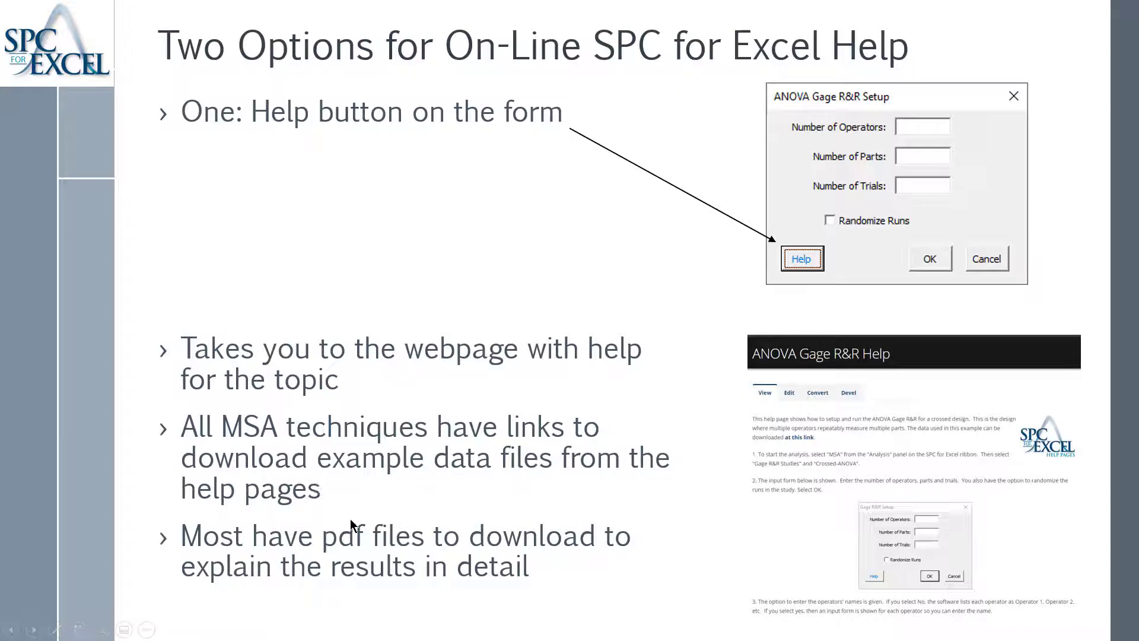
mouse_move(415, 516)
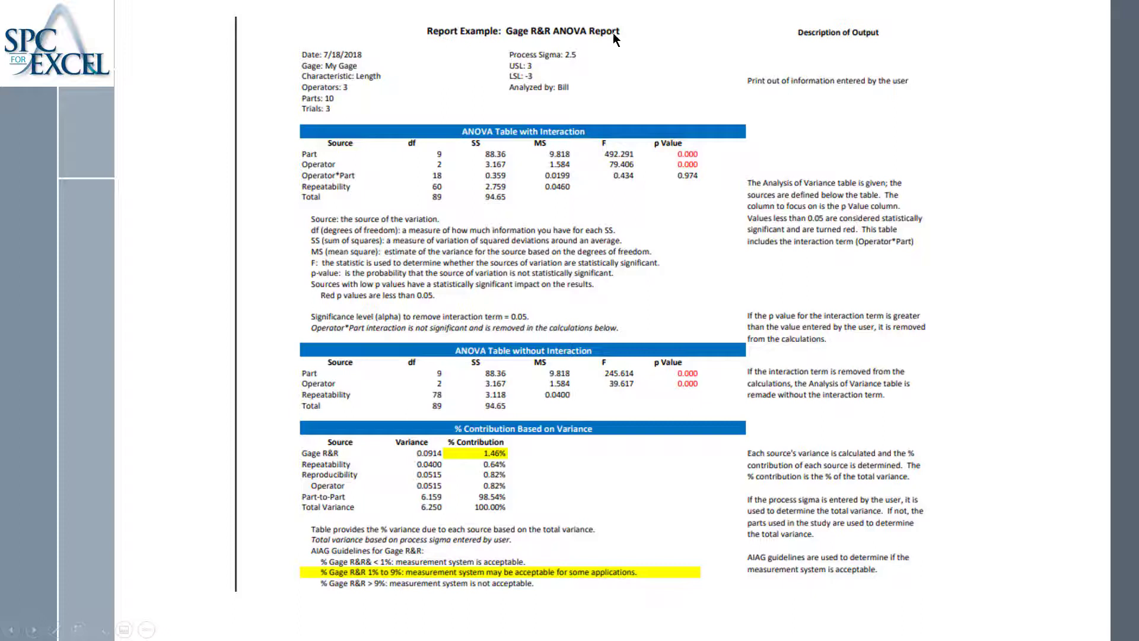
mouse_move(569, 114)
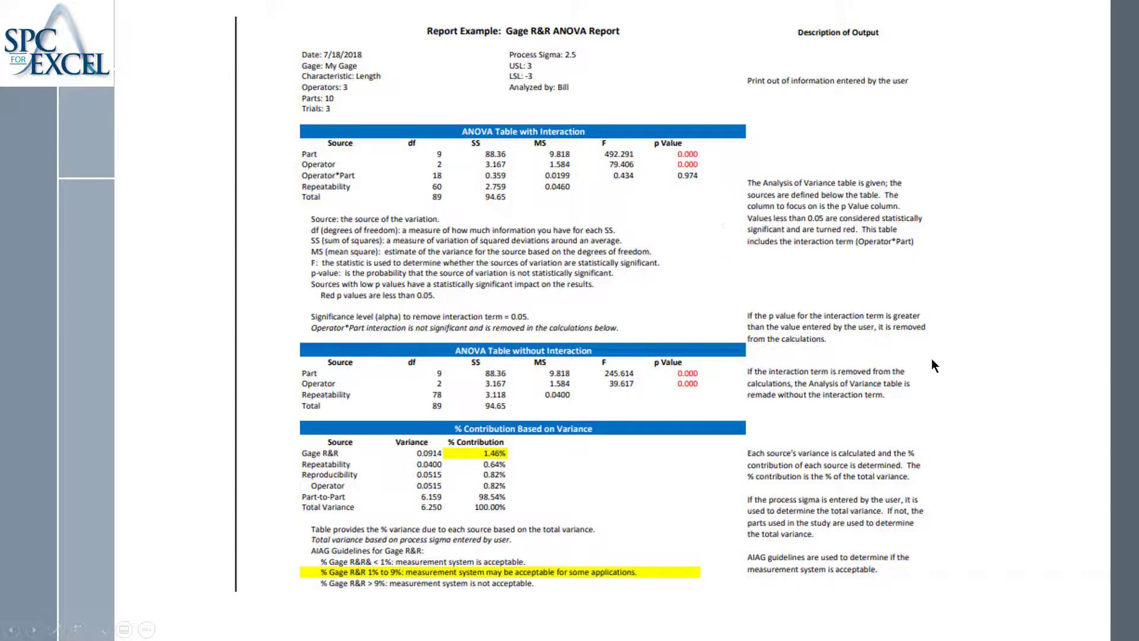
mouse_move(882, 376)
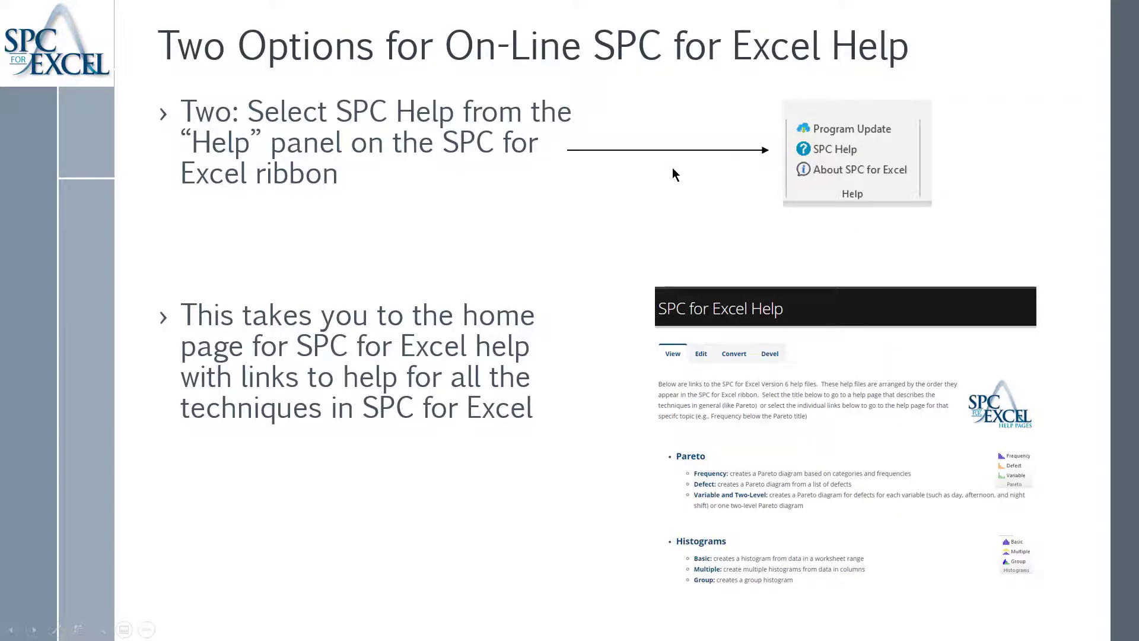
mouse_move(554, 201)
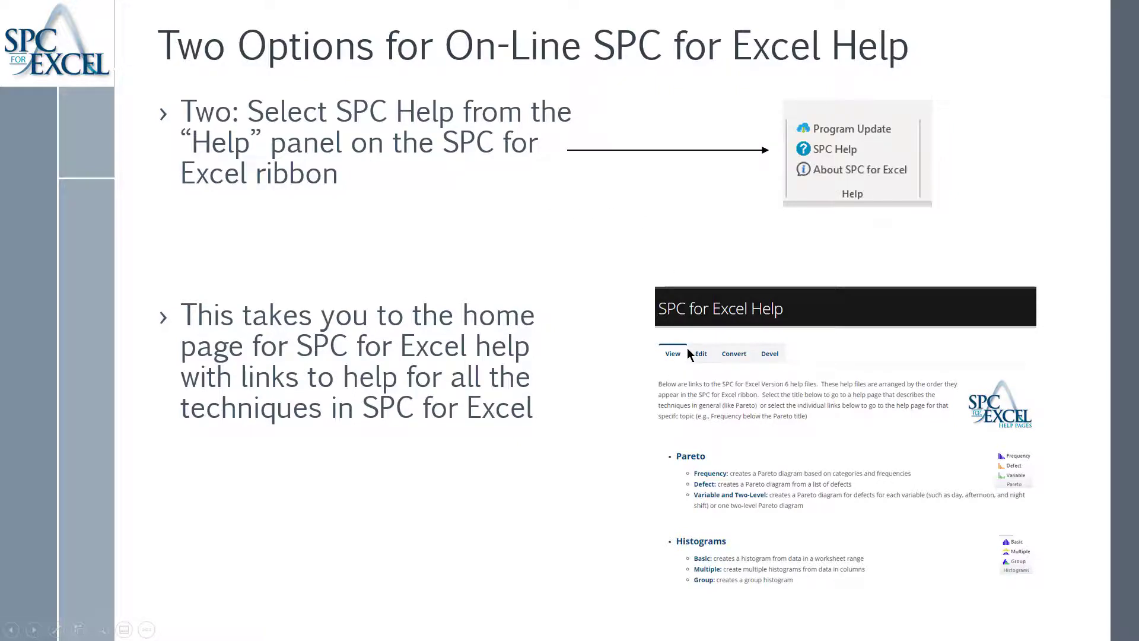
mouse_move(568, 287)
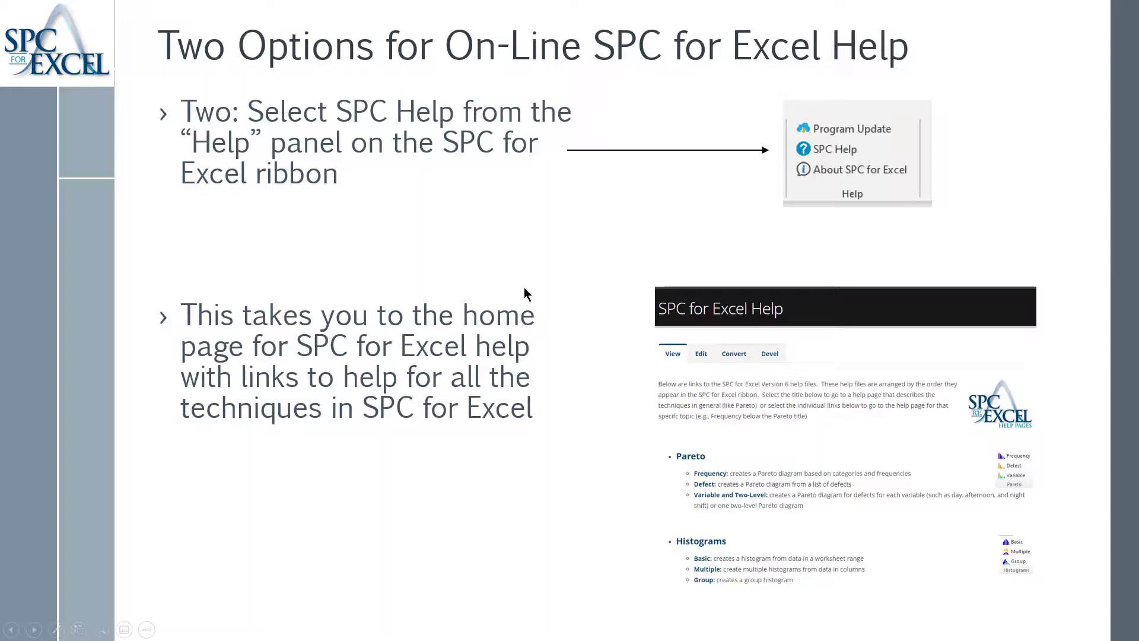
mouse_move(538, 290)
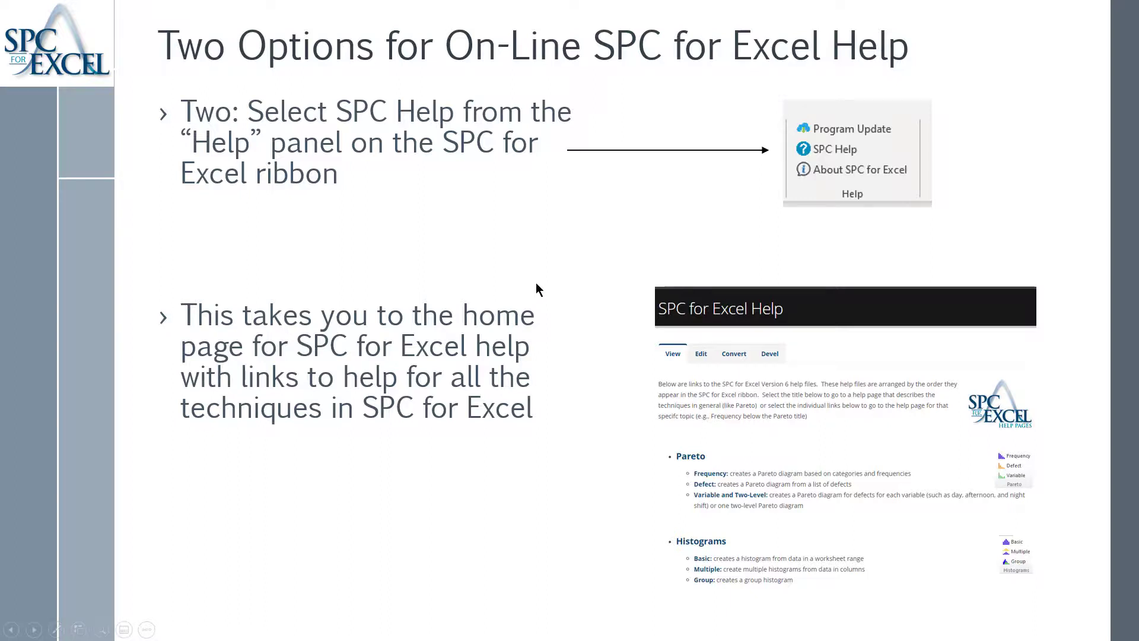